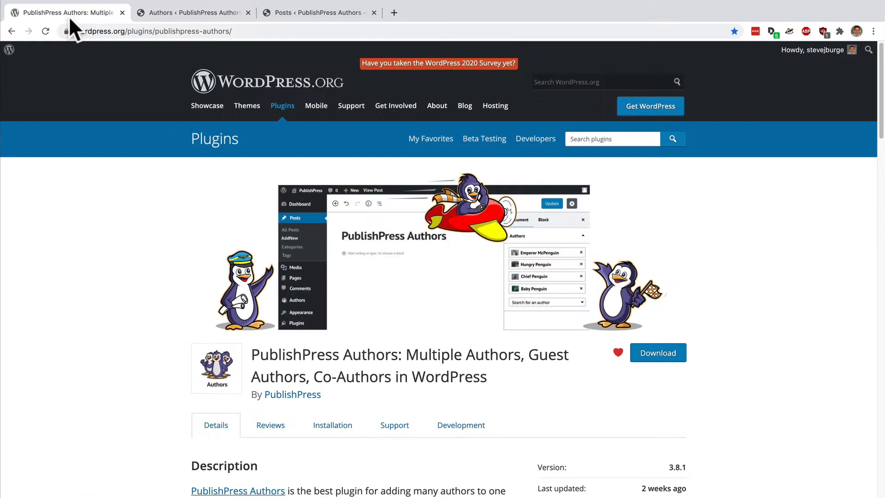
Step: Go to the PublishPress Authors admin page listing the site's four authors
click(183, 13)
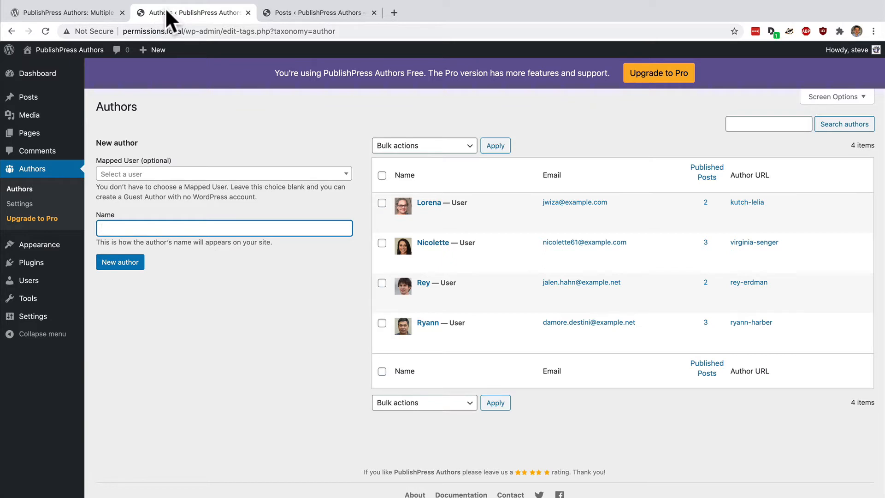
mouse_move(425, 152)
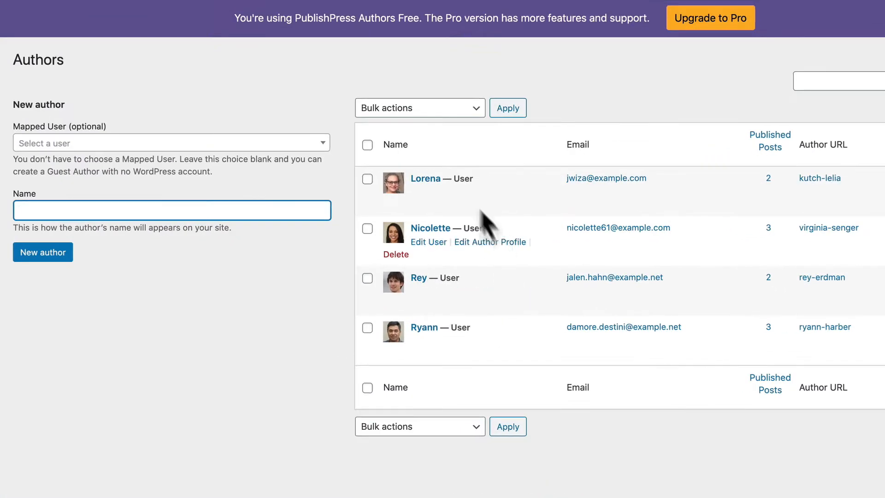
mouse_move(333, 391)
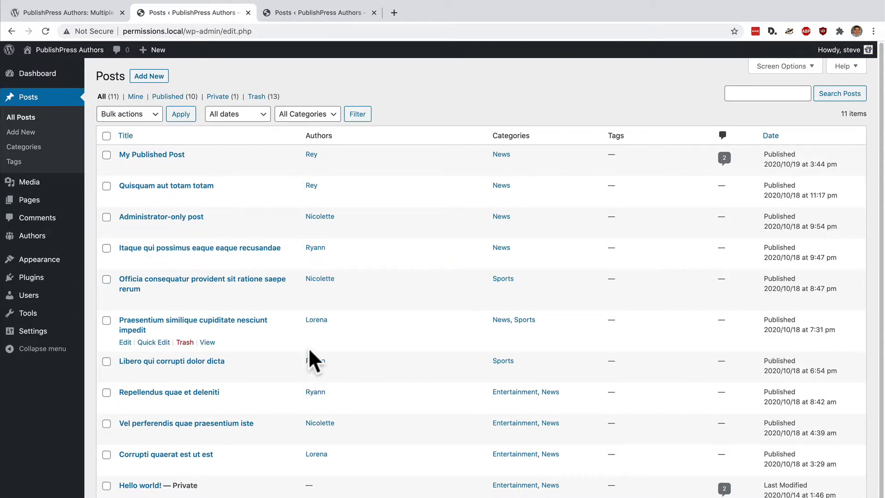
mouse_move(164, 169)
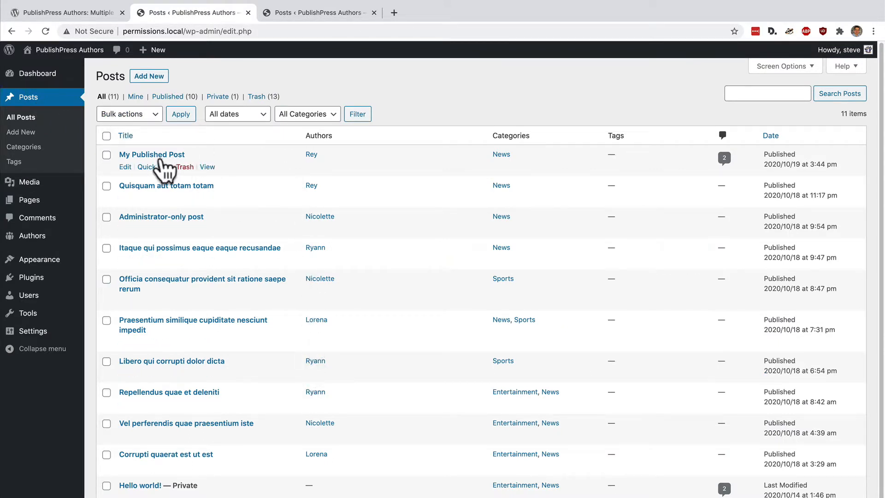
Step: Update My Published Post in the editor with Rey, Nicolette and Ryann as authors
click(126, 167)
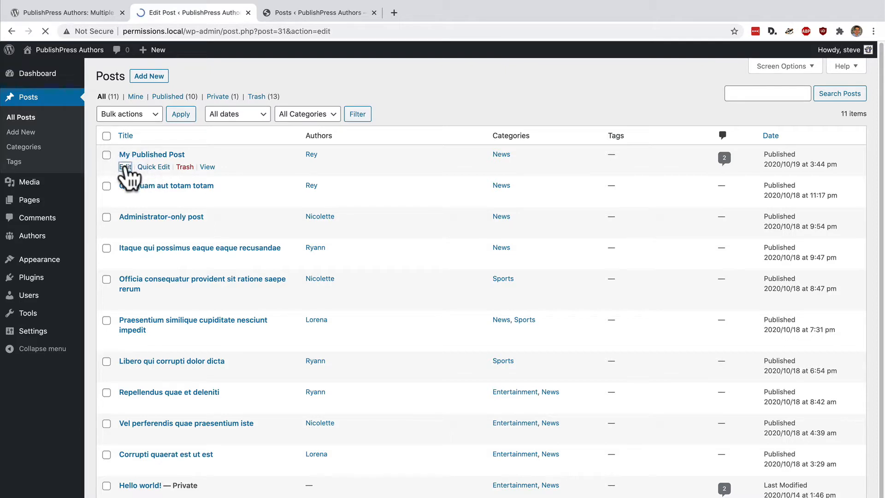
click(125, 167)
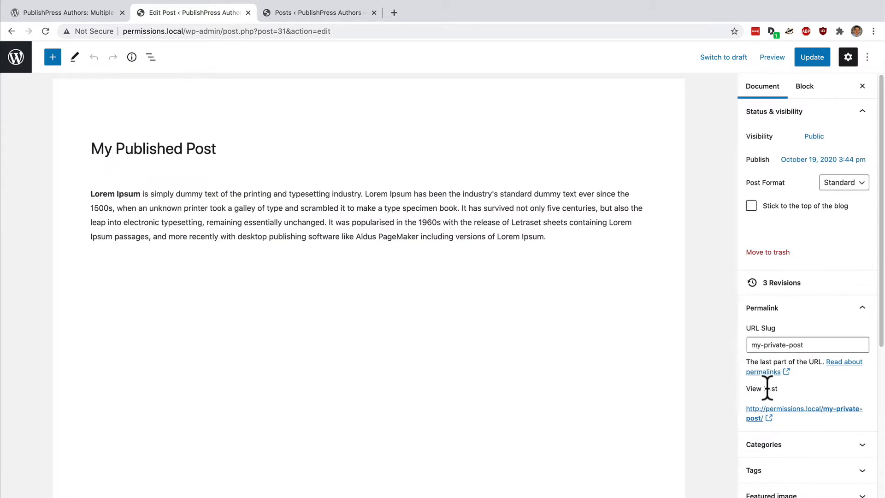
scroll(down, 3)
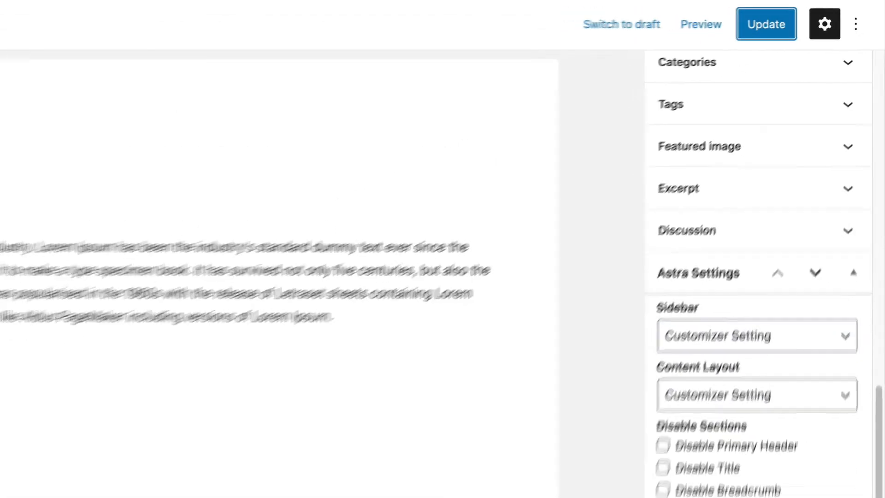
click(764, 24)
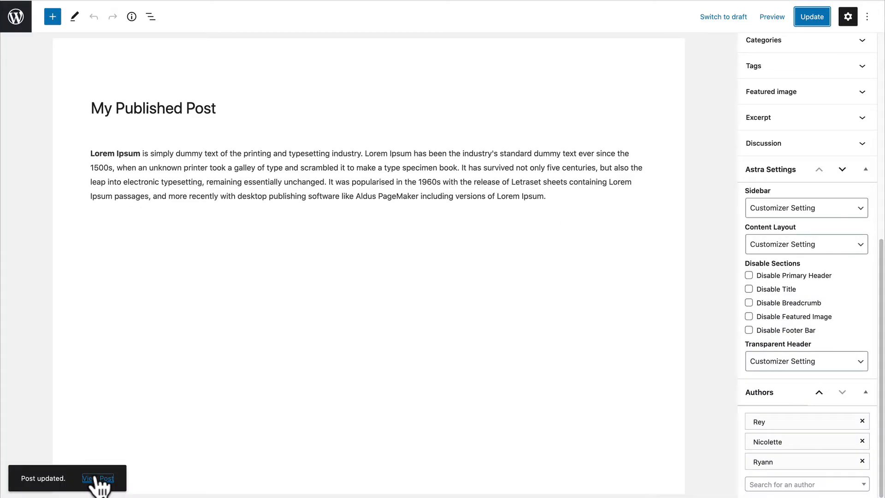
Step: View the updated My Published Post live, its Authors box listing Rey, Nicolette and Ryann
click(98, 477)
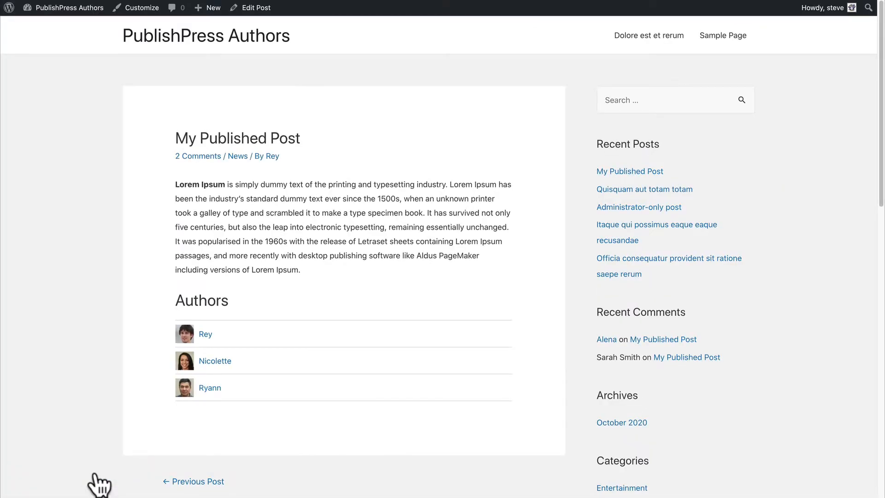
mouse_move(152, 352)
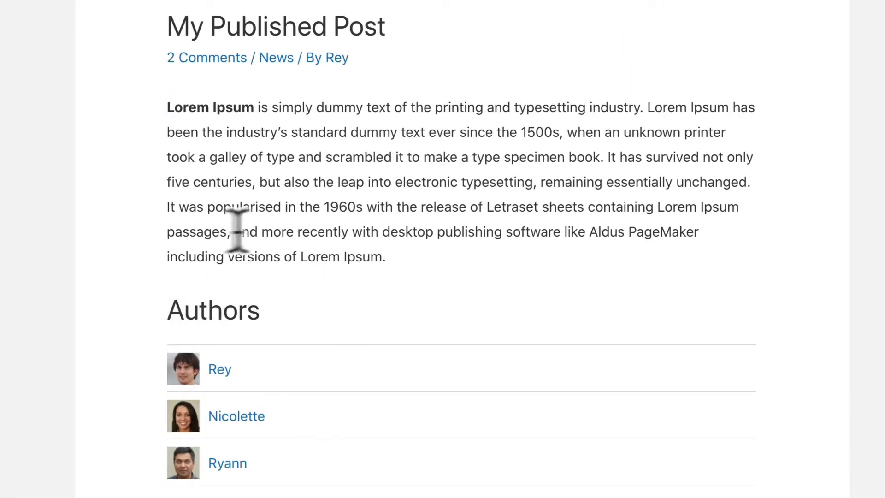
mouse_move(164, 425)
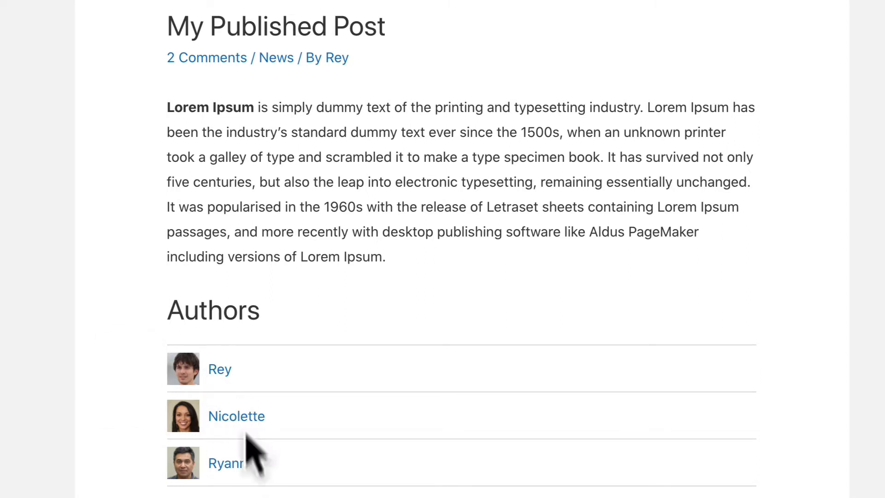
mouse_move(90, 73)
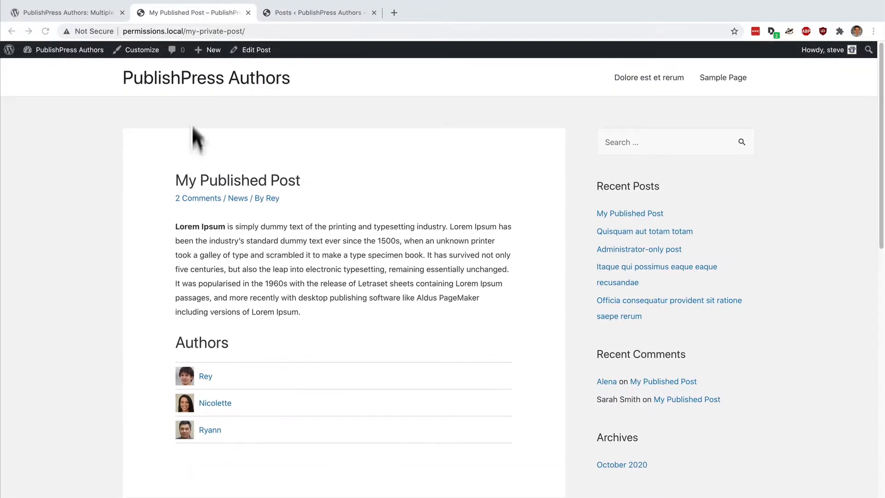
mouse_move(140, 233)
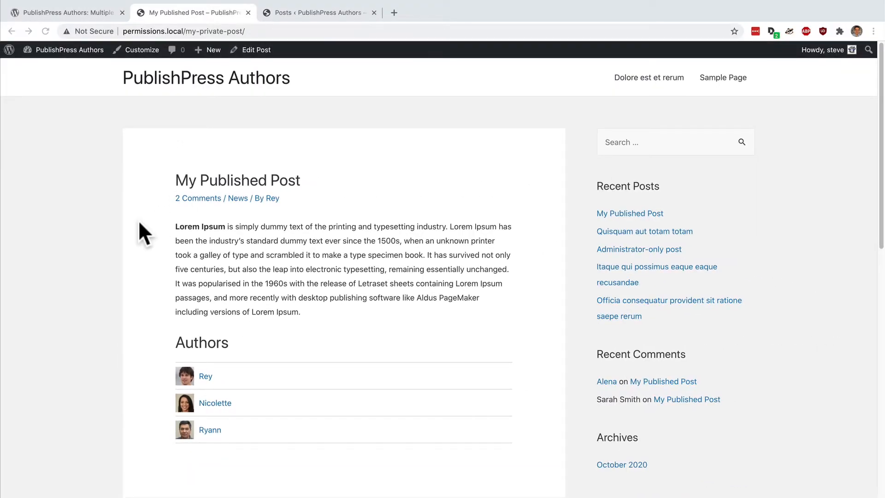
mouse_move(376, 350)
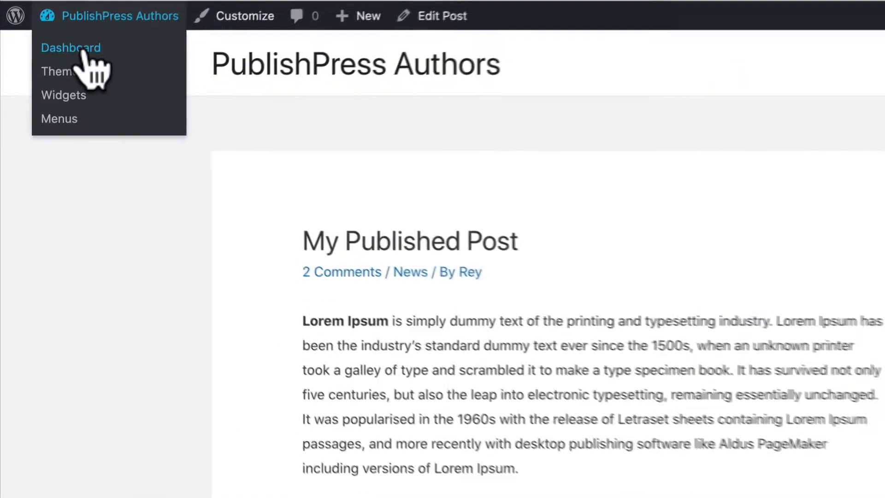
Step: From the dashboard, go to Authors > Settings and review the Display options for the author box
click(71, 48)
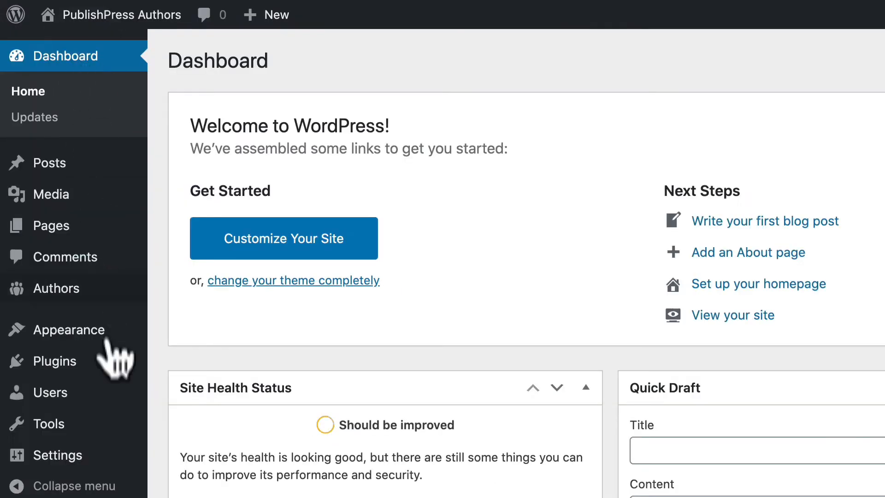
mouse_move(56, 287)
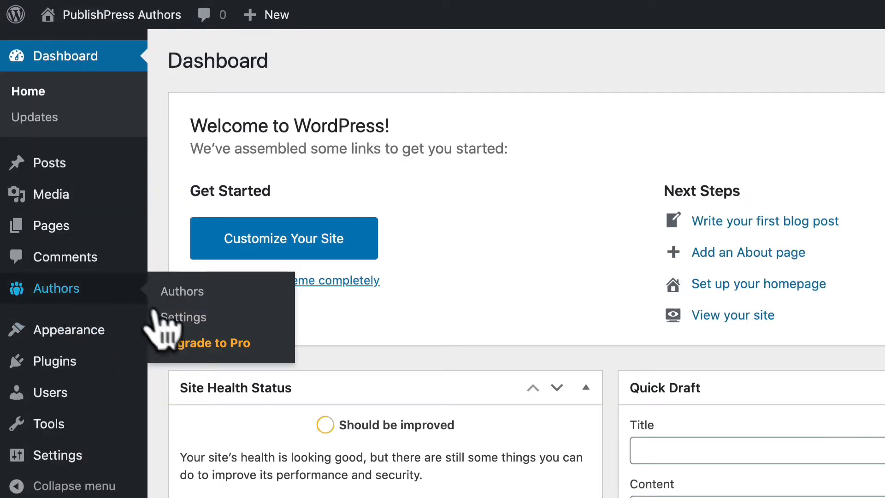
click(183, 316)
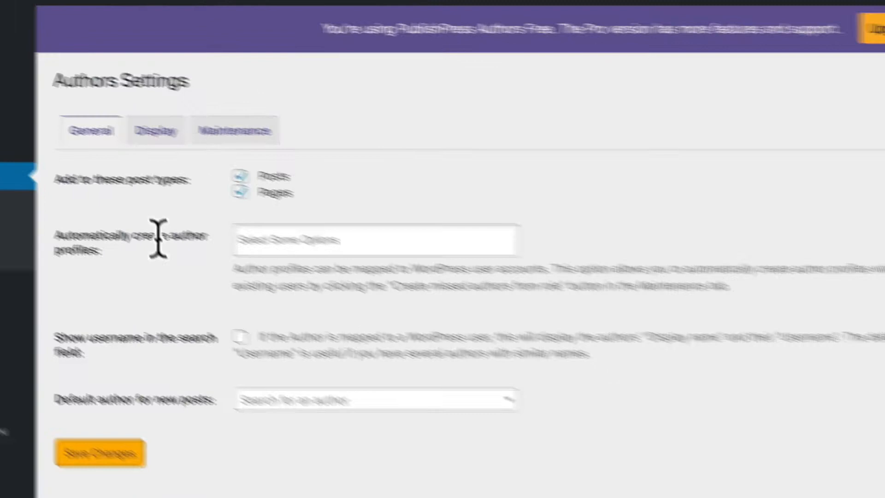
click(154, 129)
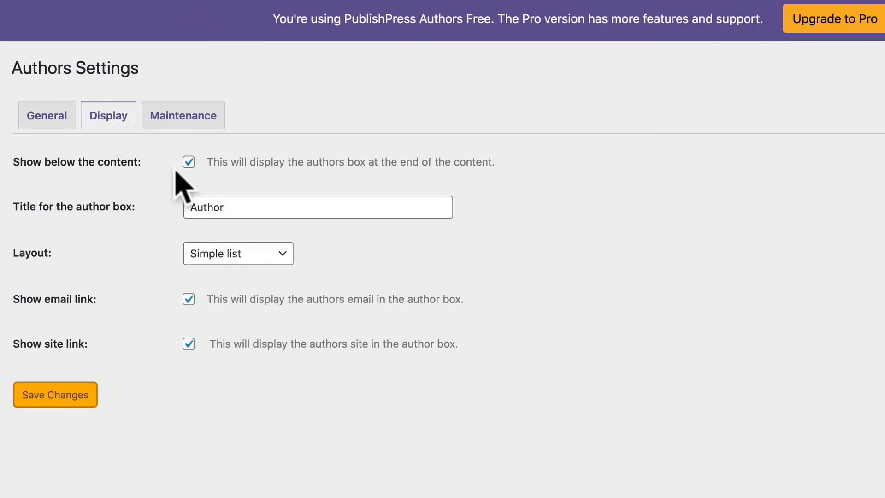
click(188, 161)
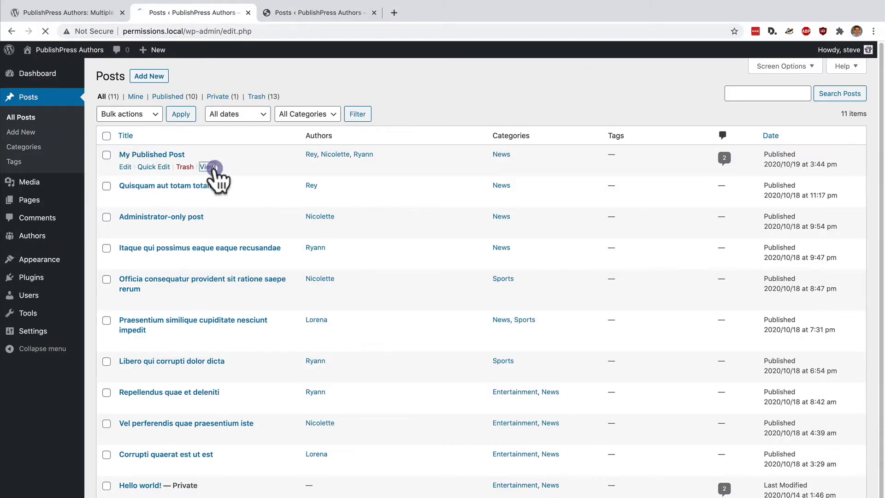
Step: View My Published Post on the site, showing the By Rey byline and the Authors box
click(208, 167)
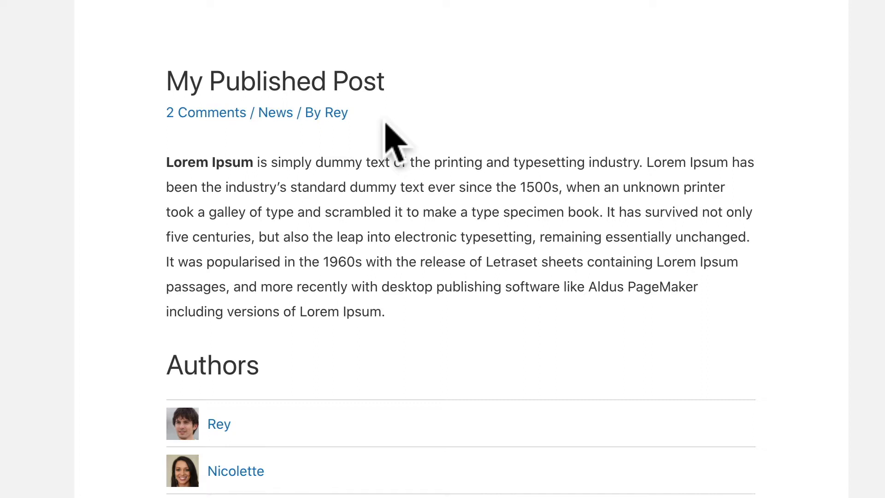
mouse_move(341, 118)
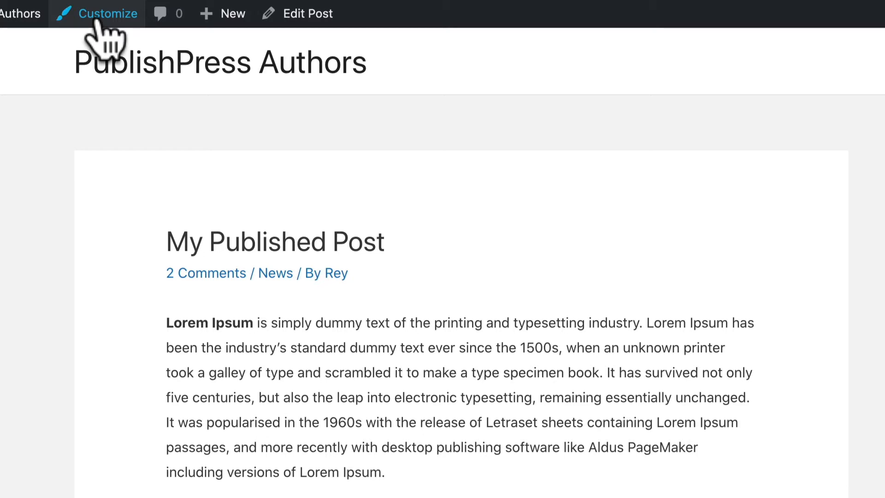
Step: In the Customizer's Single Post Meta, toggle off Author, publish, and return to the post
click(108, 13)
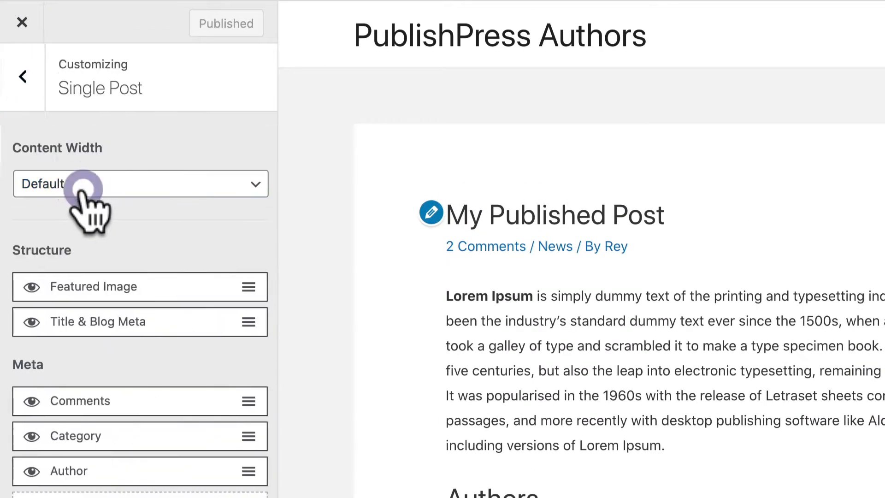
scroll(down, 3)
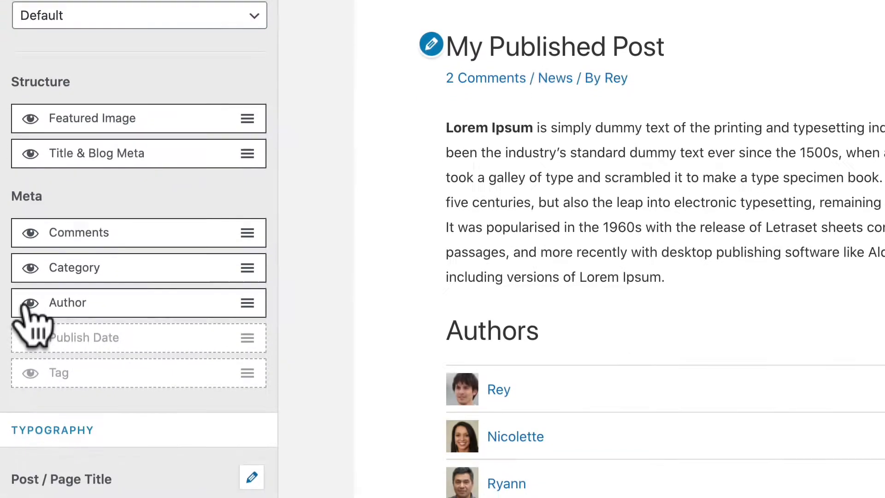
click(31, 301)
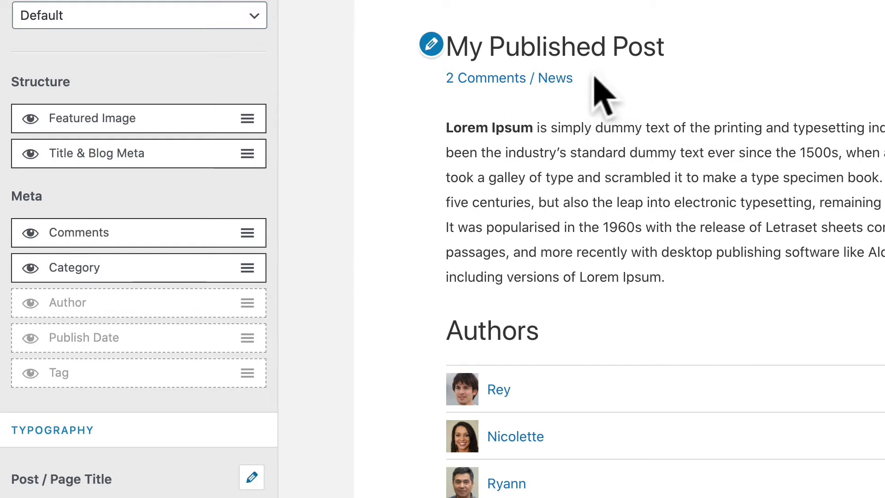
mouse_move(588, 88)
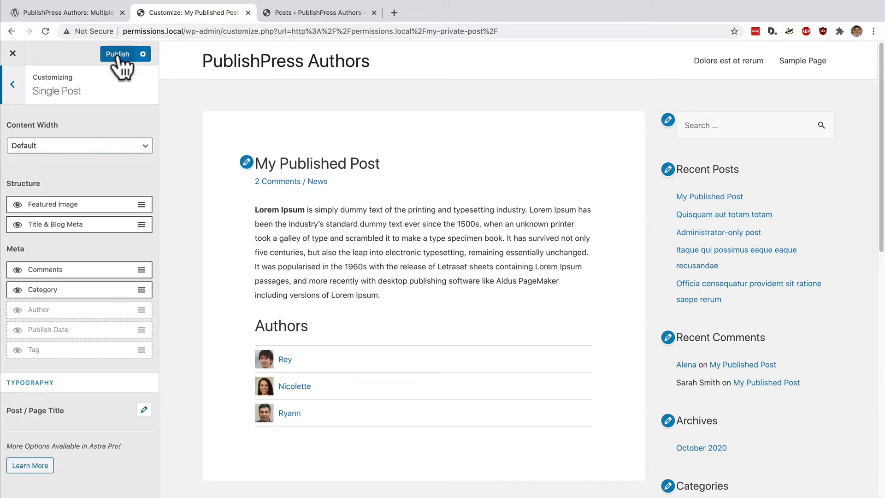
click(118, 53)
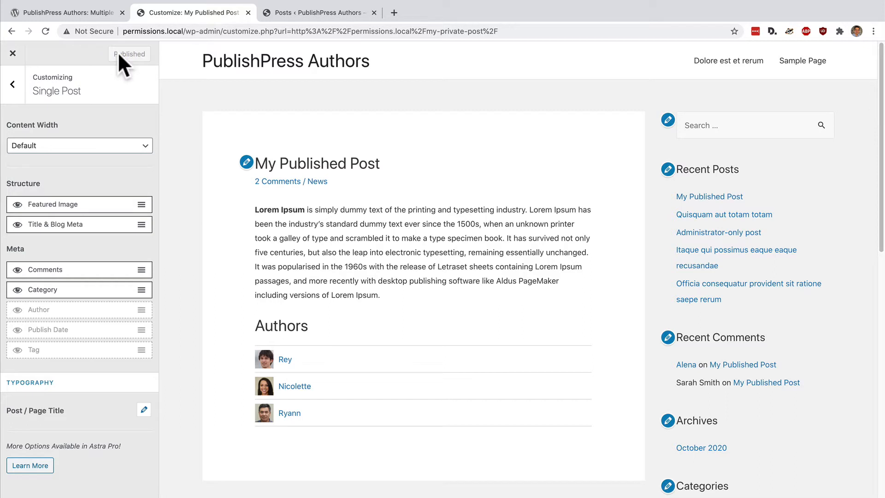
mouse_move(385, 368)
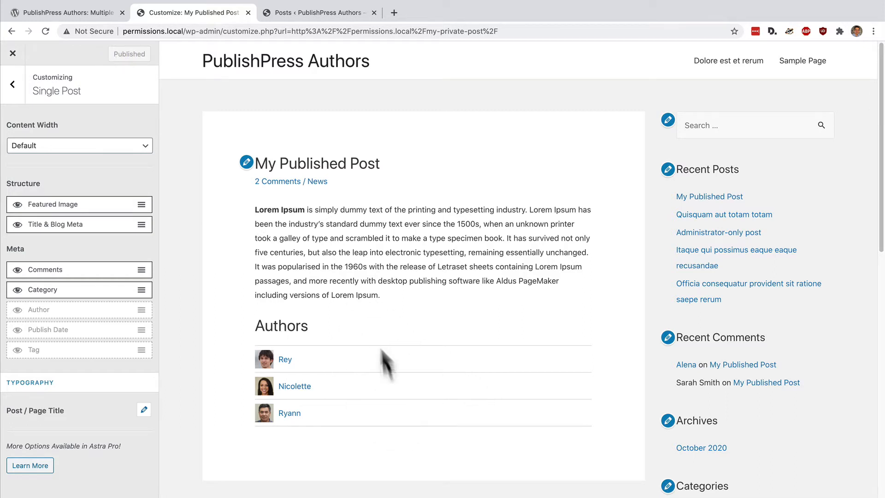
mouse_move(322, 420)
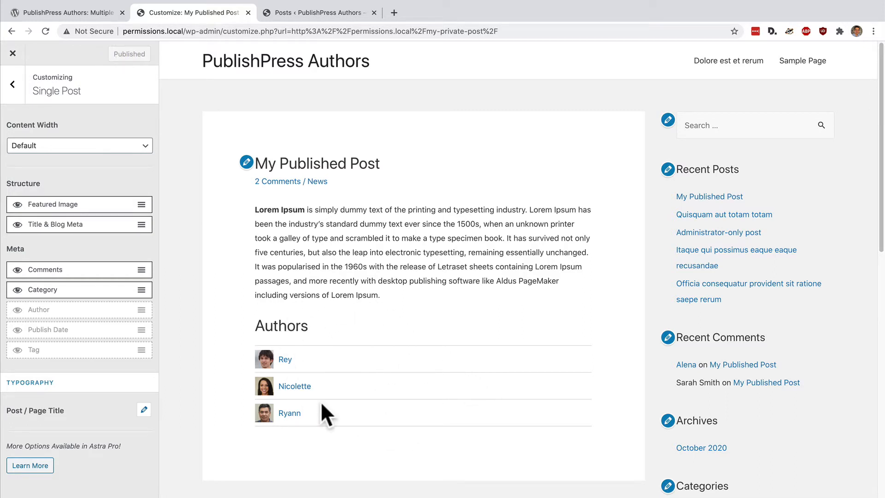
click(13, 53)
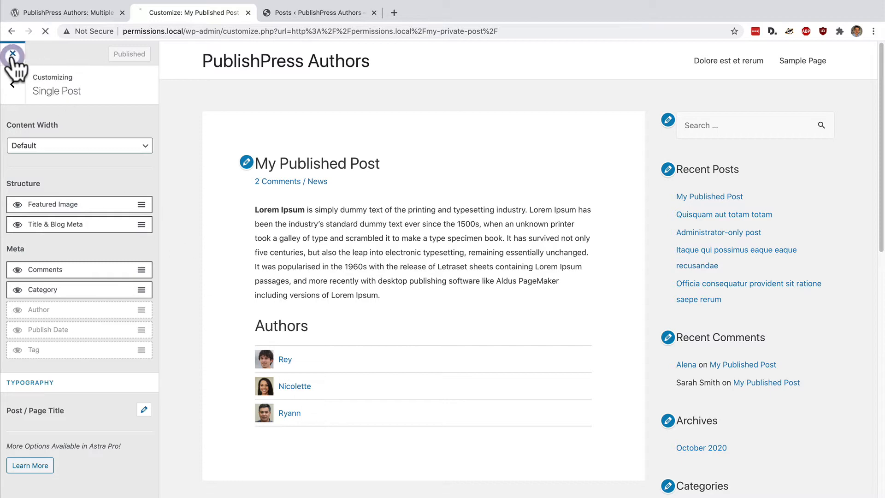
click(13, 54)
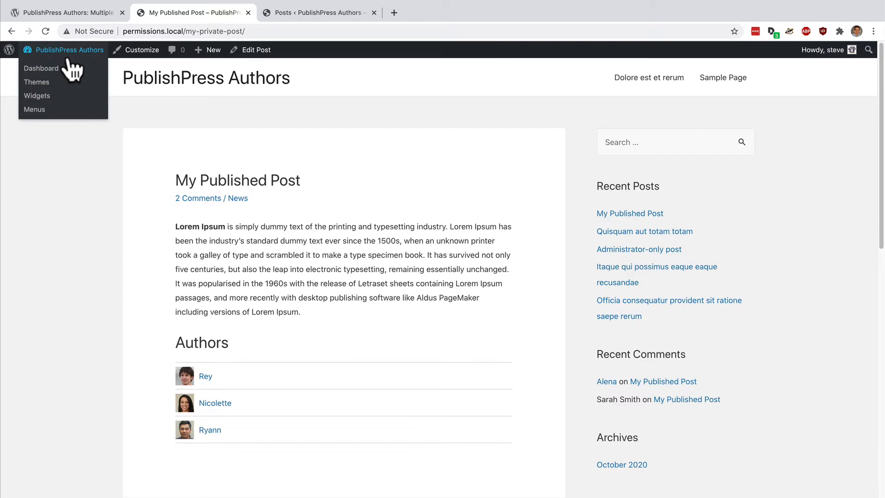
Step: In Appearance > Widgets, drag the Post Author widget into Main Sidebar, then go to Posts
click(37, 96)
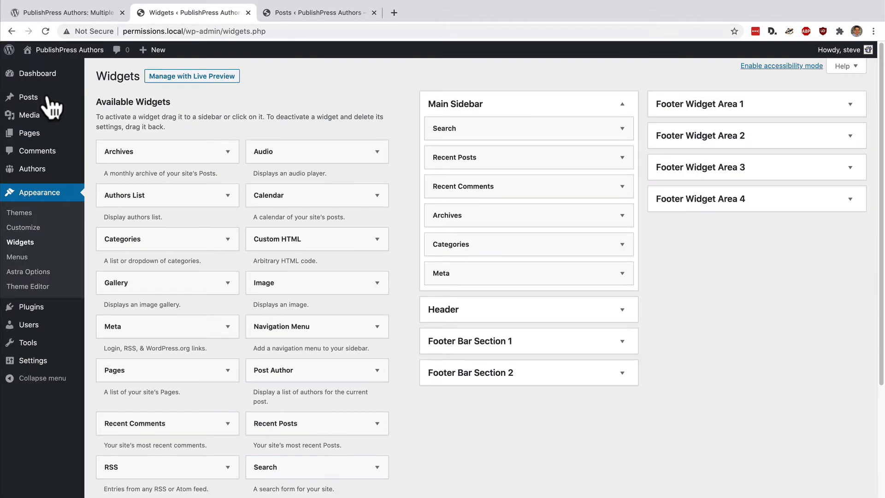
mouse_move(205, 175)
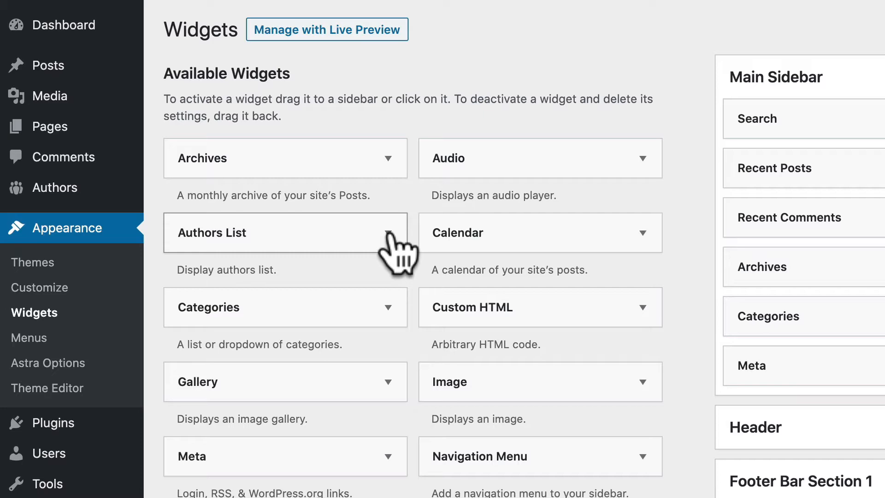
scroll(down, 3)
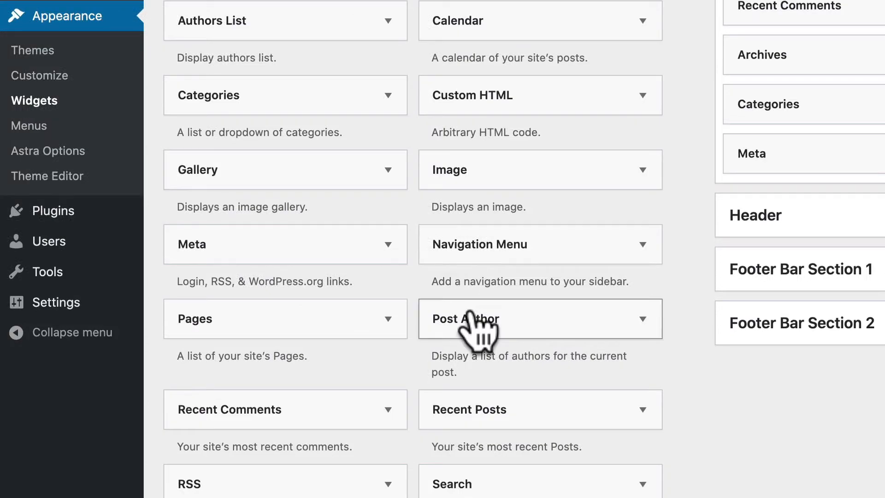
drag(474, 317, 677, 57)
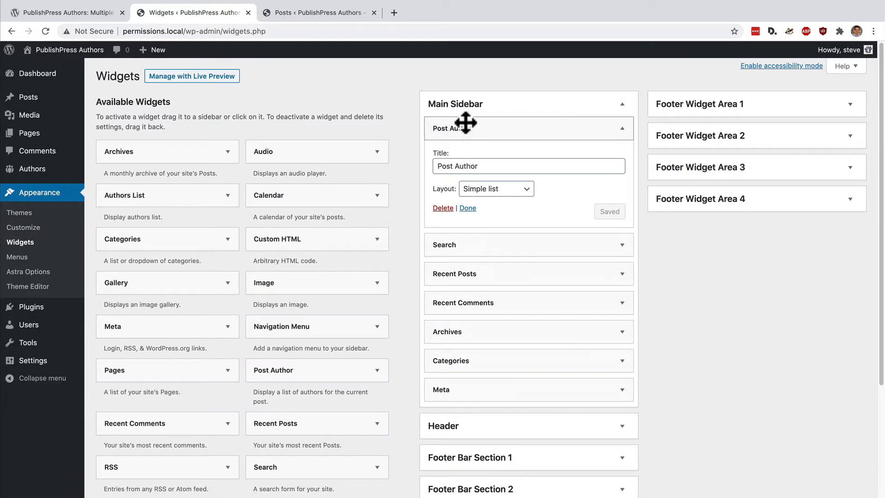
mouse_move(464, 125)
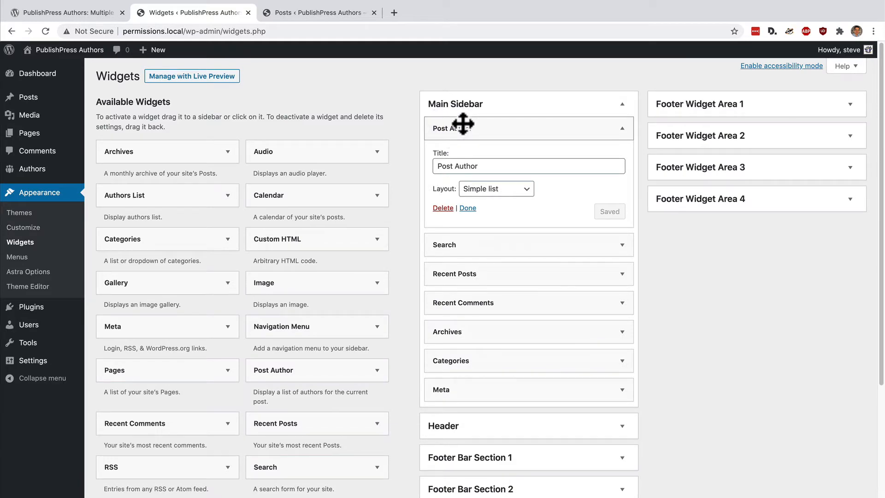
click(27, 97)
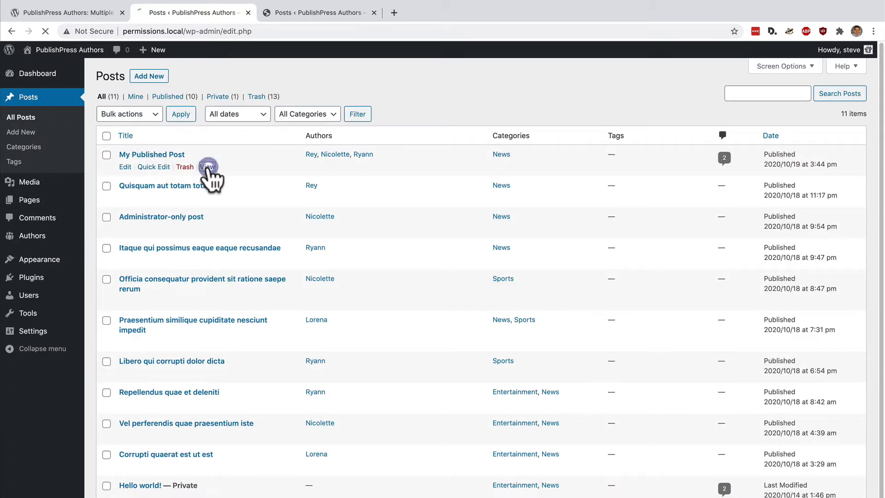
Step: View My Published Post, then the Quisquam aut totam totam post, checking the sidebar authors
click(207, 167)
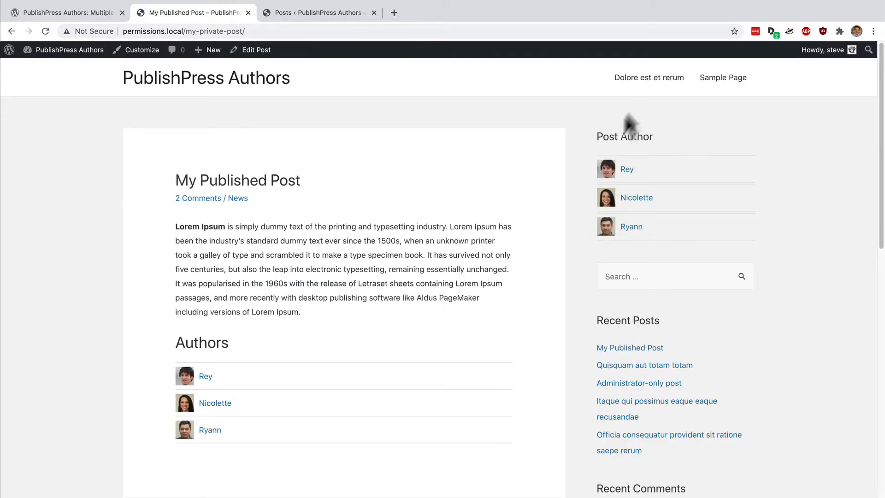
mouse_move(624, 249)
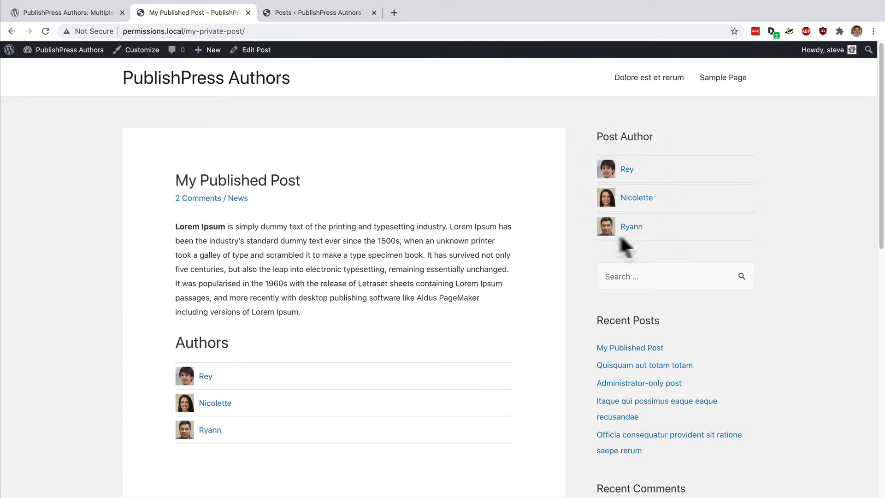
mouse_move(280, 303)
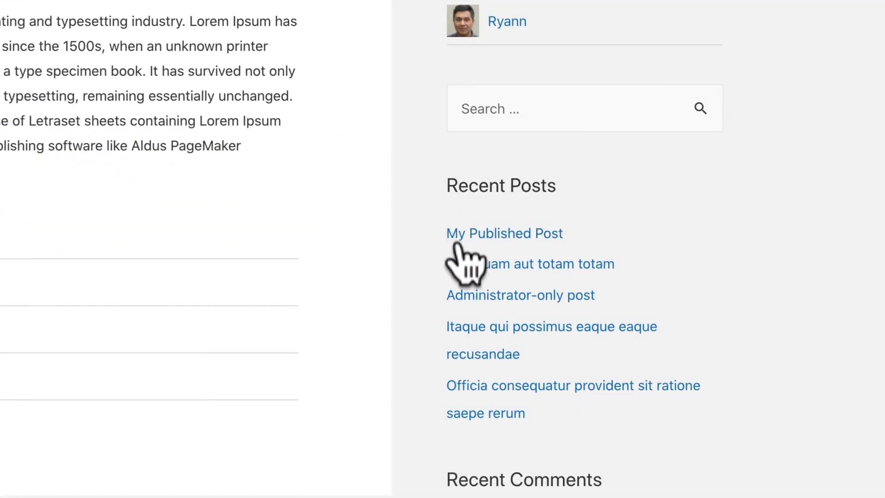
click(459, 265)
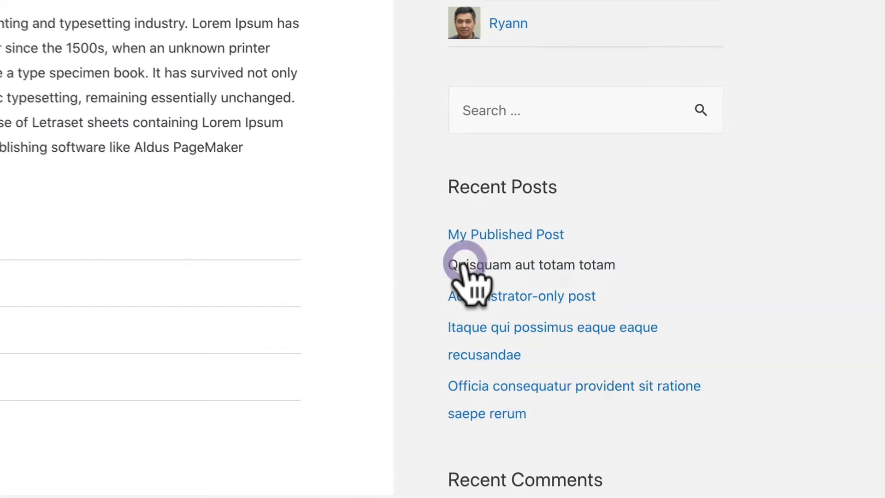
click(503, 264)
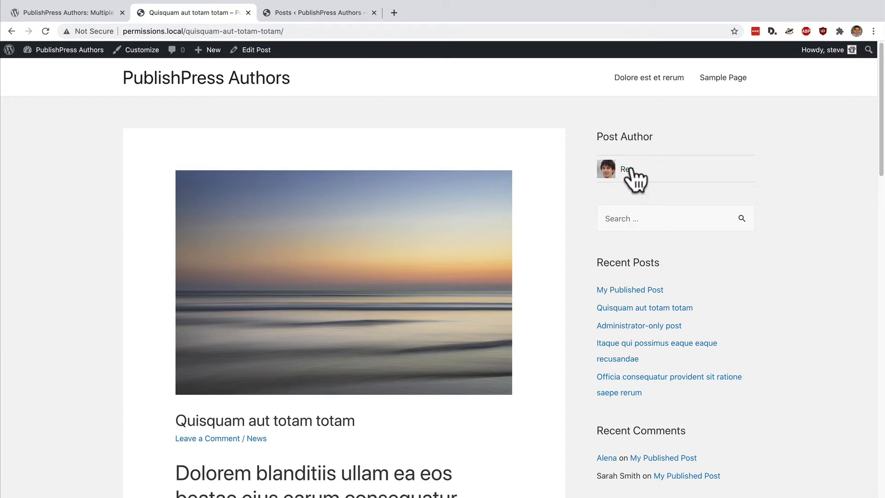
Step: Visit the Administrator-only and Itaque qui possimus posts, then return to My Published Post
click(620, 325)
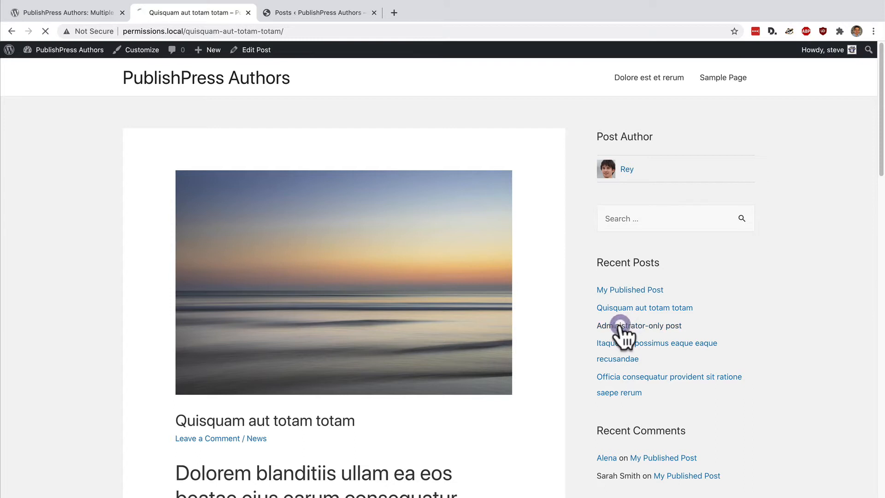
click(623, 325)
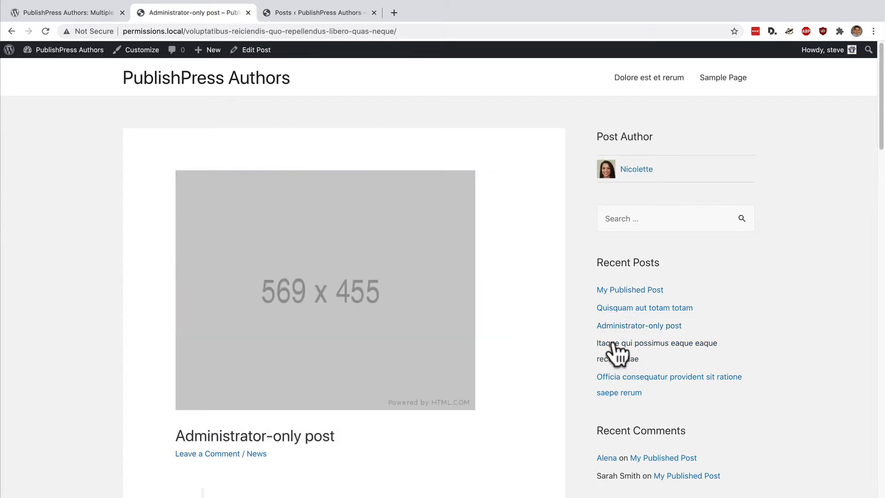
click(656, 343)
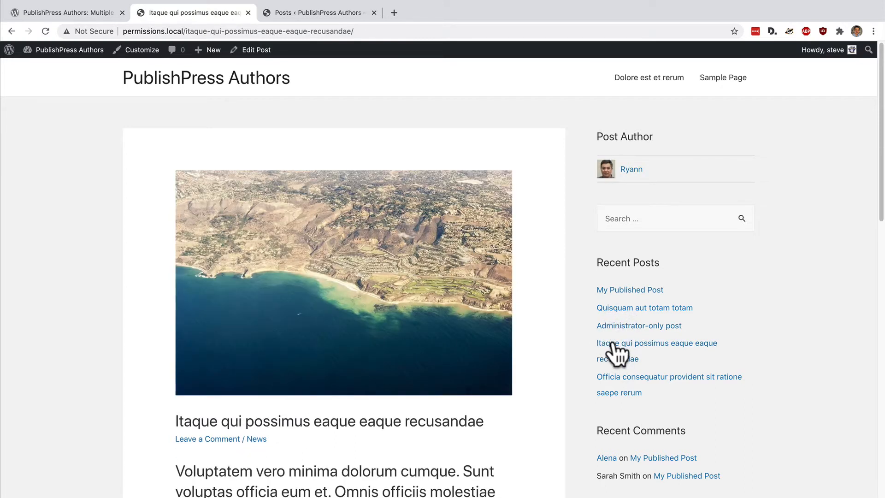
mouse_move(630, 301)
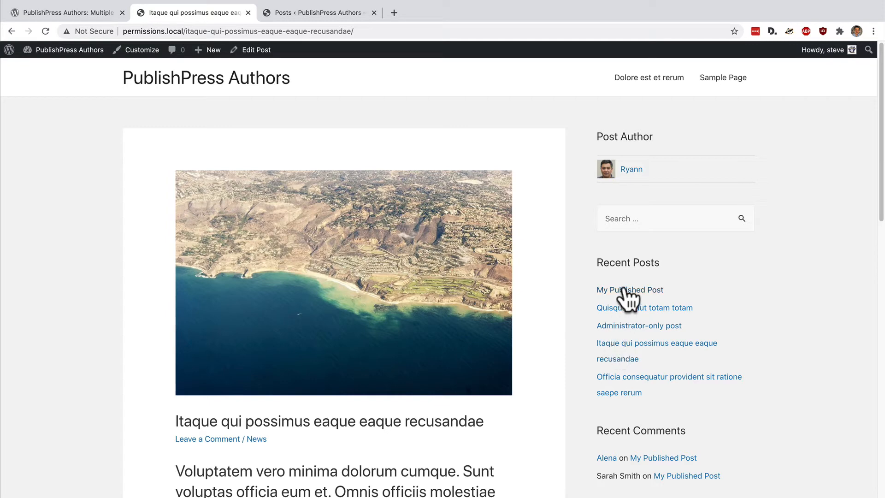
click(630, 290)
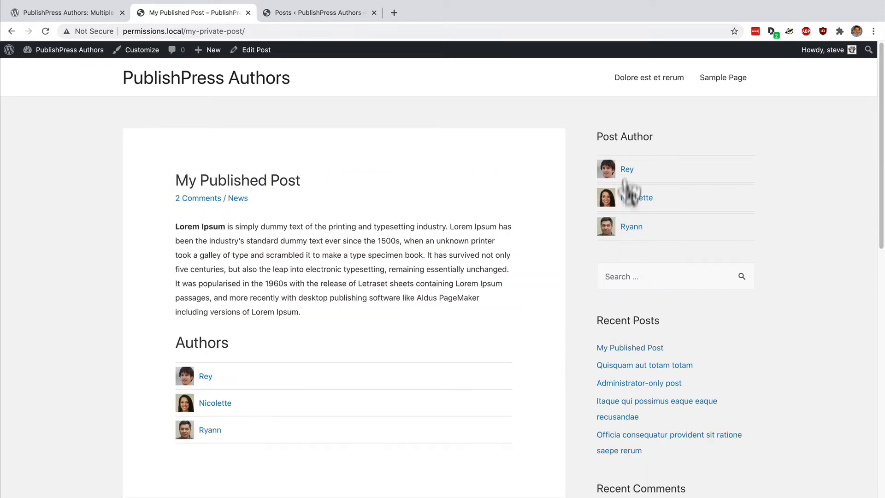
mouse_move(238, 366)
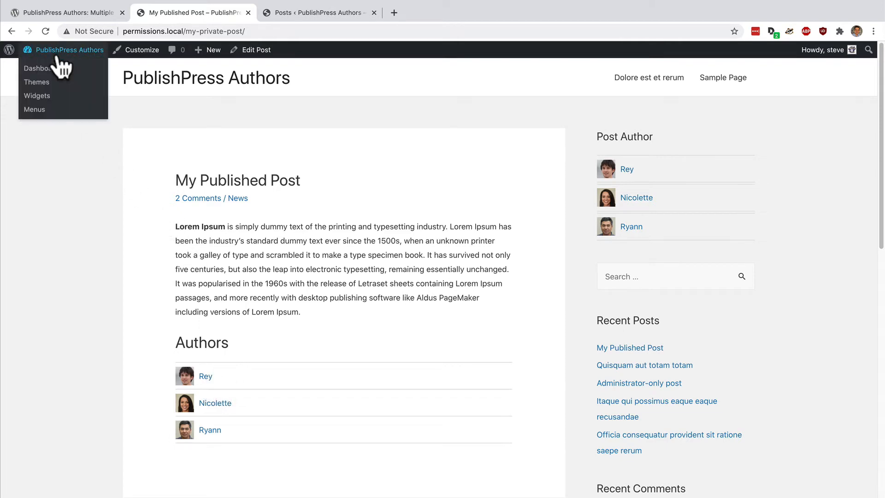
Step: Add an Authors List widget with Display All Authors ticked to Main Sidebar, save, and go to Posts
click(36, 96)
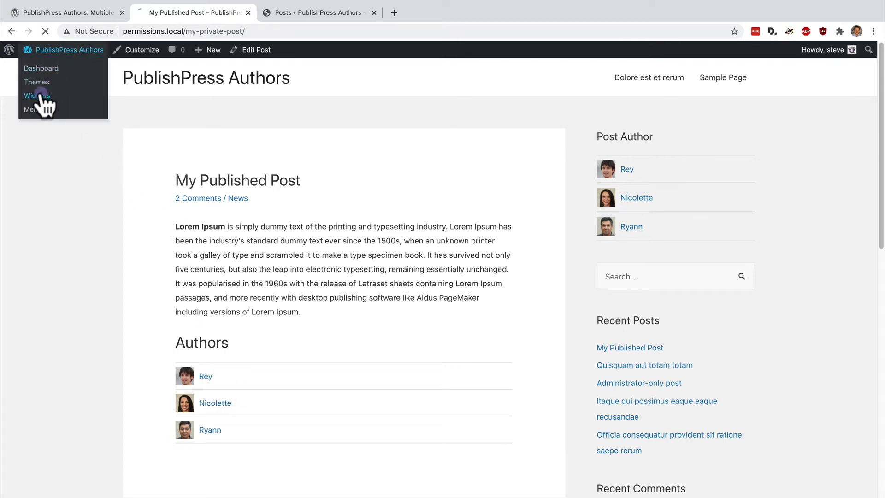
click(35, 96)
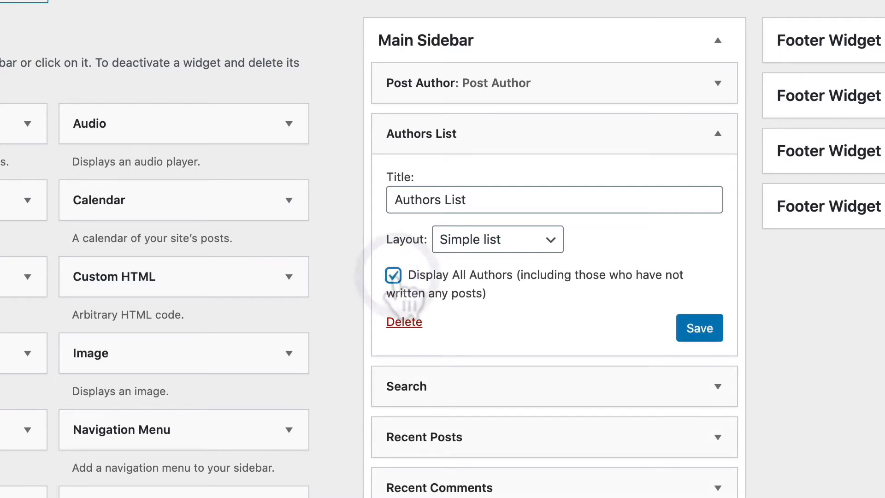
click(698, 328)
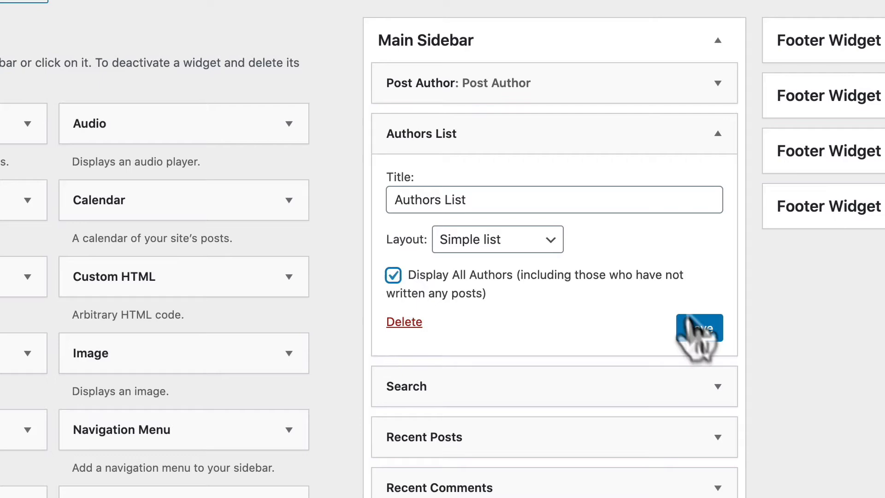
click(699, 327)
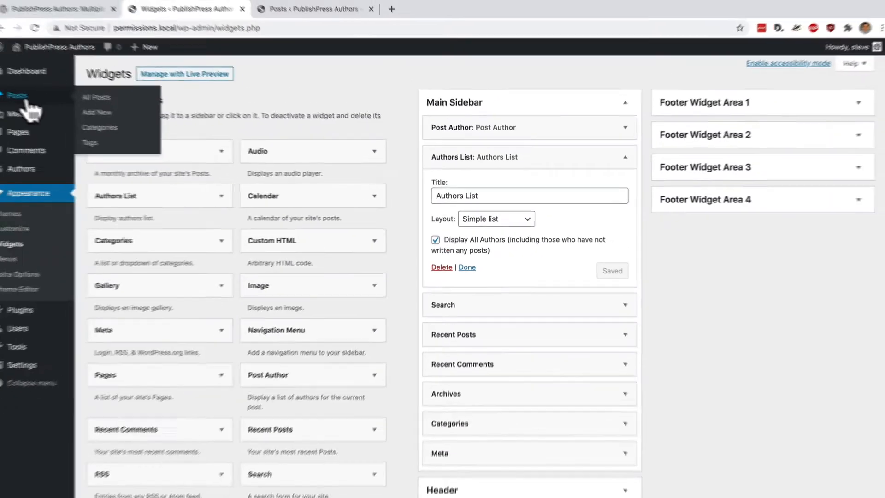
click(95, 97)
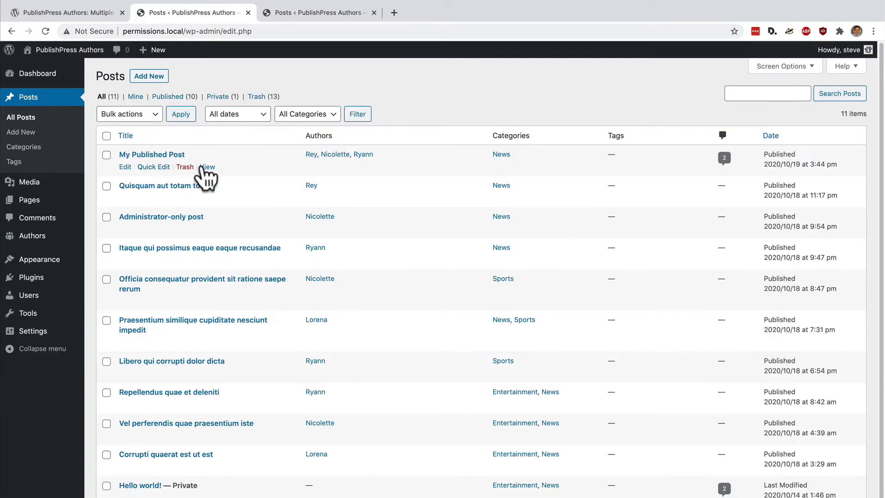
Step: View My Published Post, its sidebar Authors List showing Lorena, Nicolette, Rey and Ryann
click(206, 167)
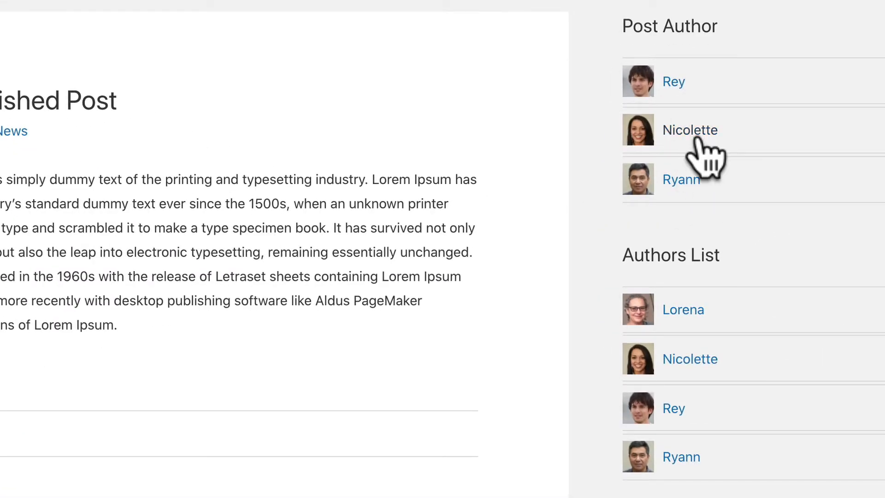
mouse_move(700, 404)
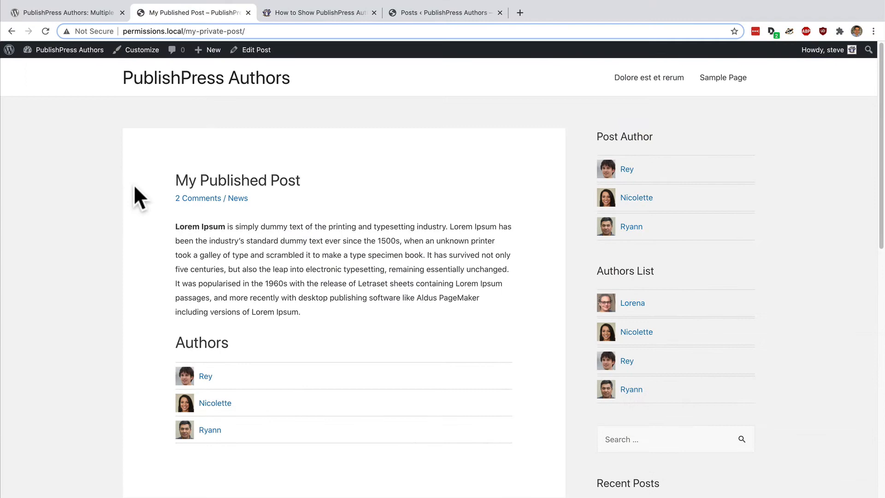
mouse_move(288, 115)
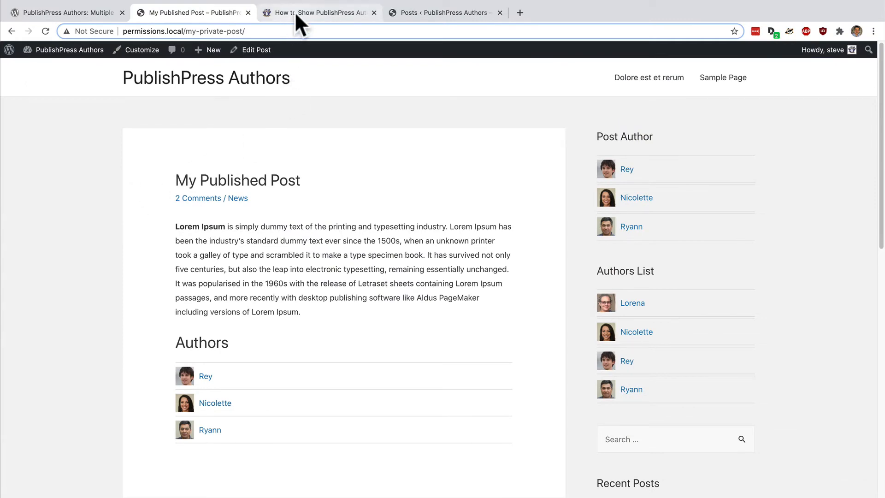
click(323, 13)
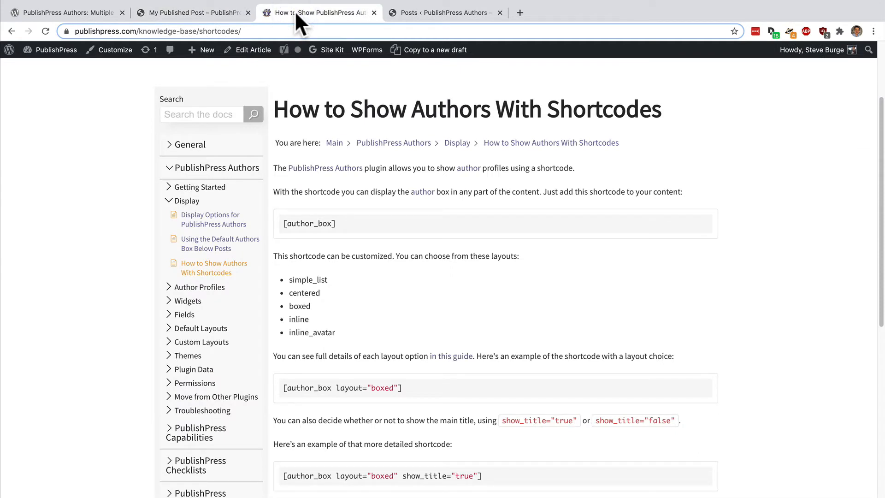
mouse_move(432, 216)
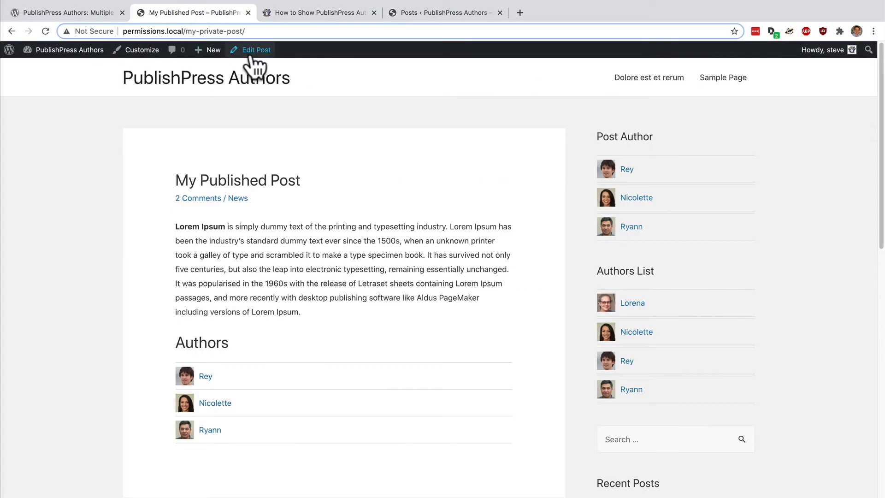
Step: Edit My Published Post and search the block inserter for 'sho' between the two paragraphs
click(255, 50)
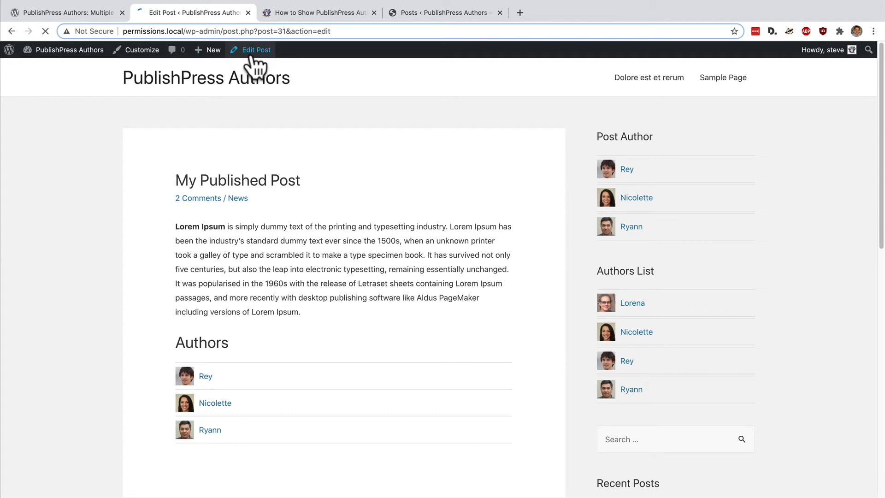
click(256, 50)
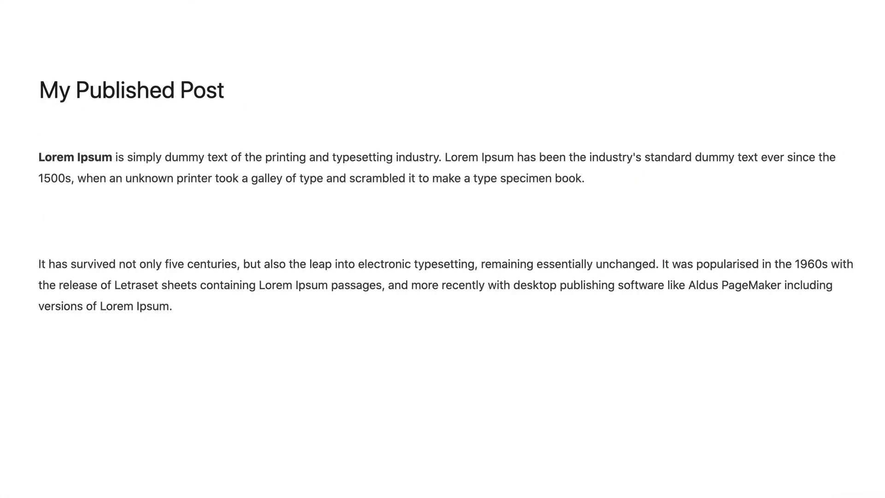
click(379, 204)
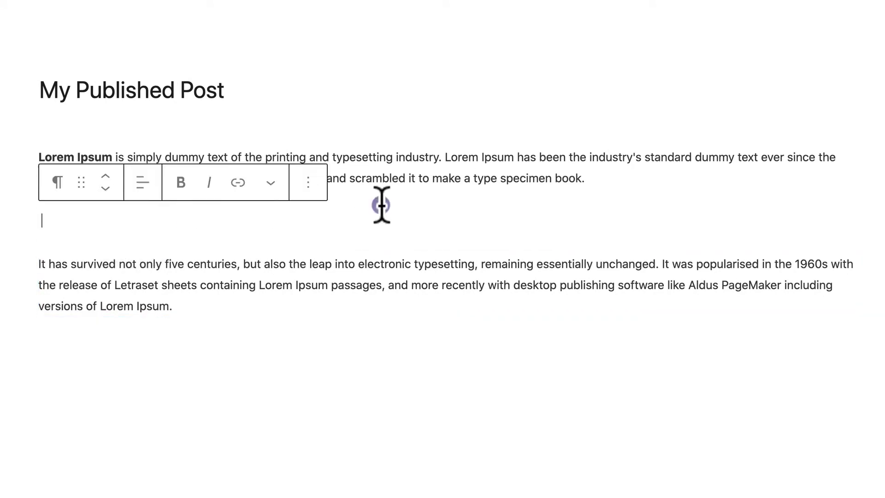
click(78, 84)
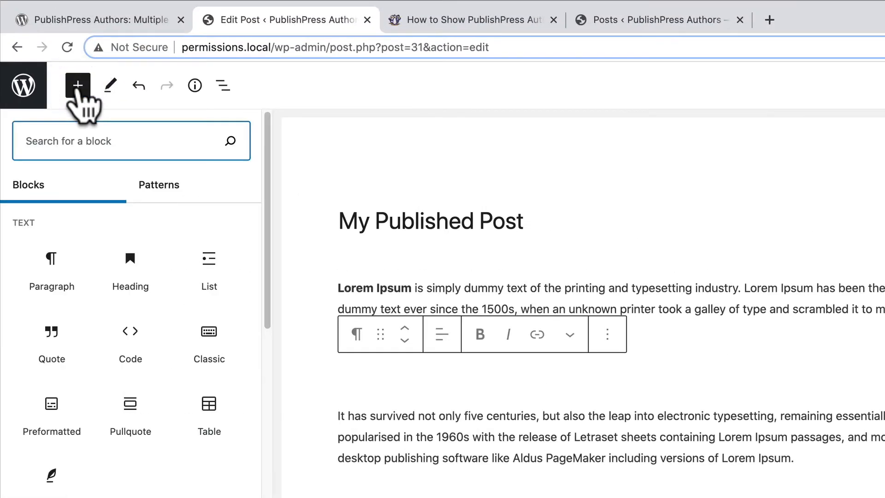
text(sho)
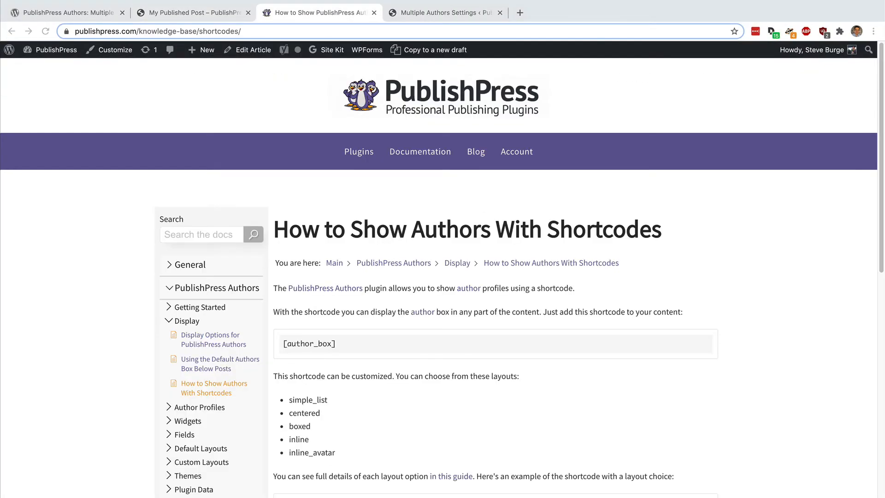
mouse_move(131, 267)
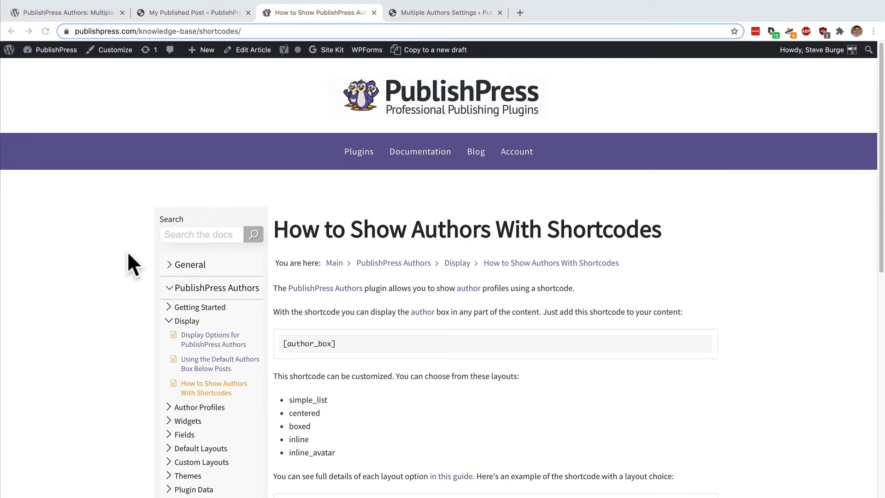
mouse_move(449, 393)
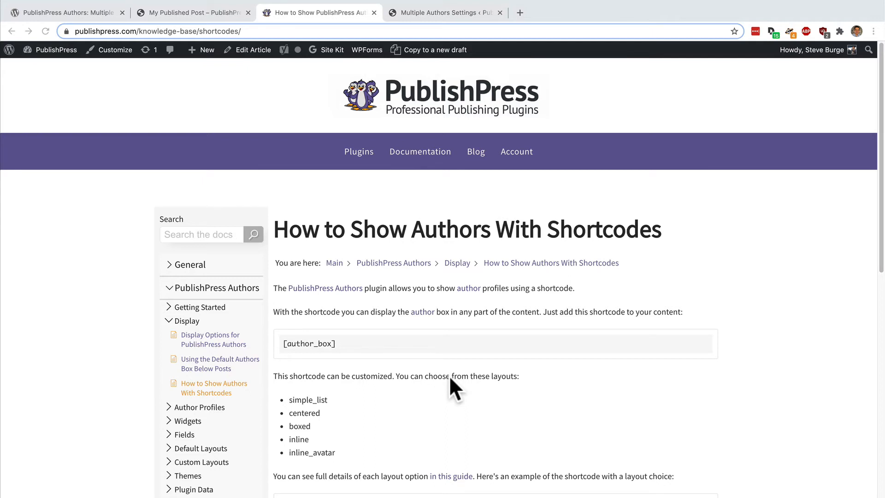
Step: Highlight the layout names in the shortcodes doc, then return to the live My Published Post
scroll(down, 3)
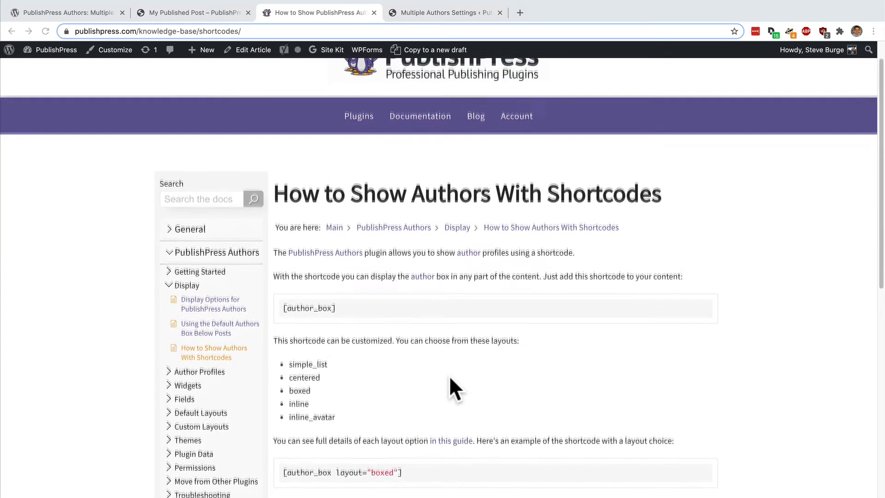
scroll(down, 3)
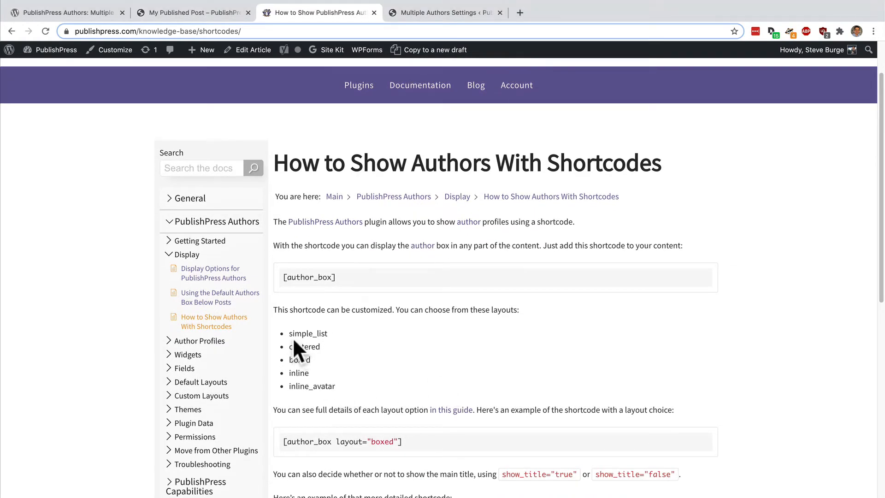
drag(289, 332, 334, 388)
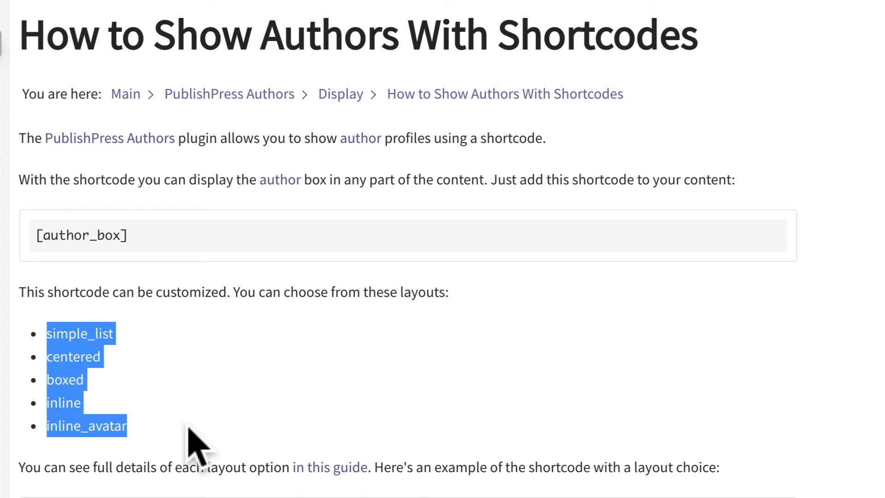
click(192, 443)
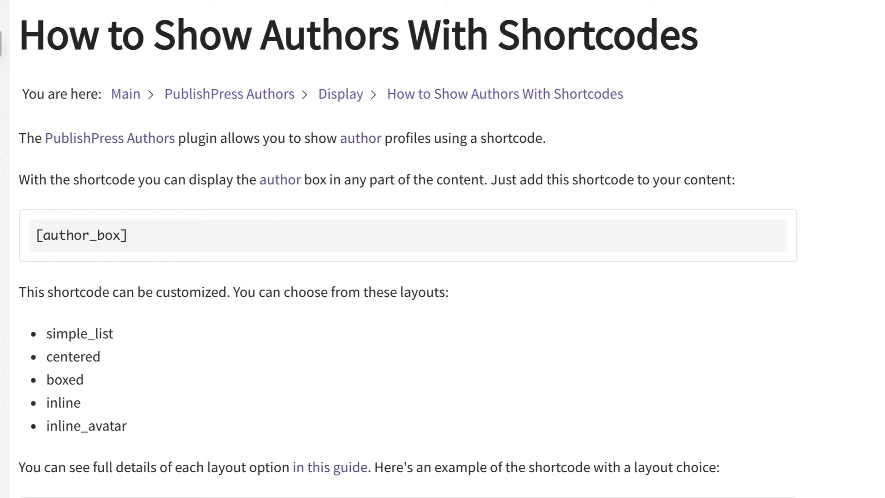
click(192, 13)
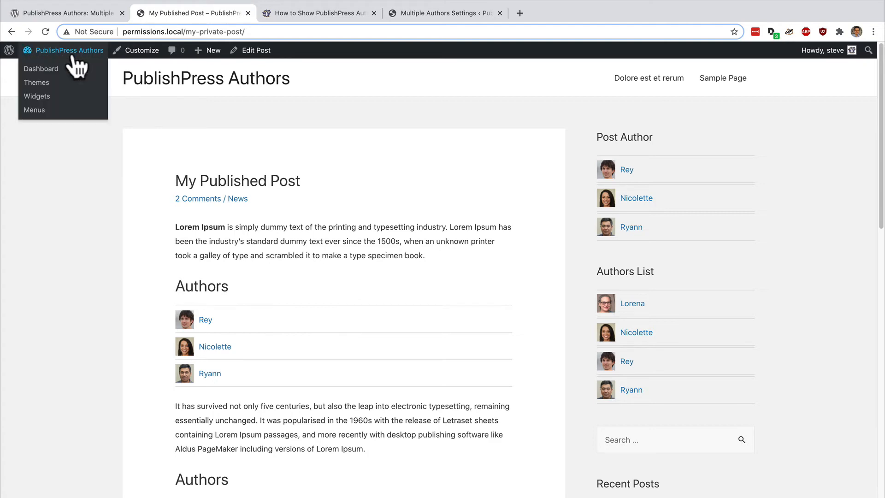
Step: From the dashboard, review Authors > Settings > Display layouts and pick the Inline layout
click(41, 68)
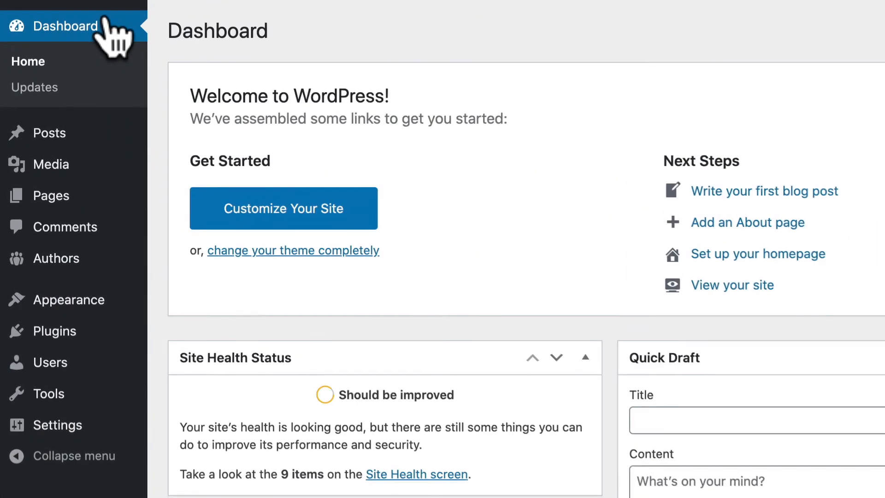
mouse_move(68, 300)
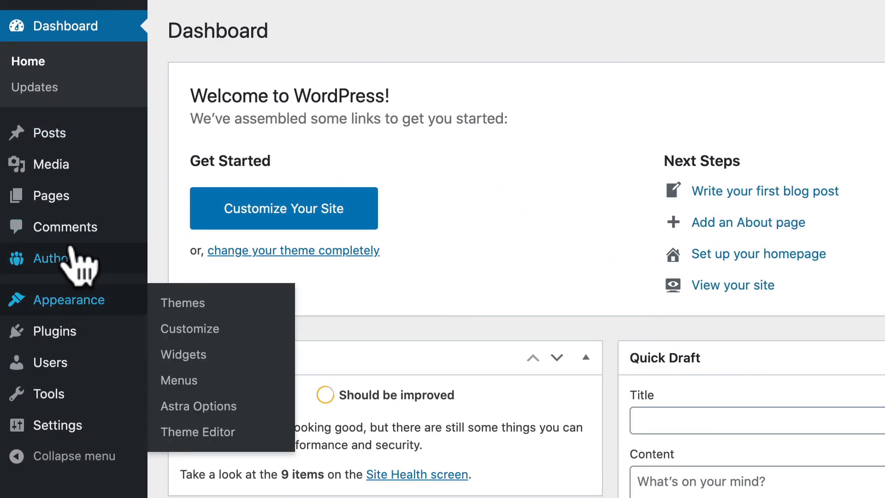
click(51, 258)
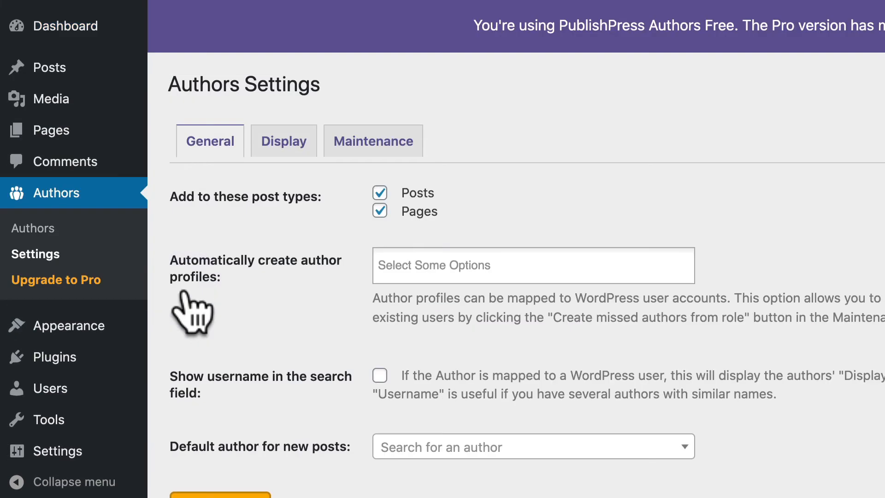
click(284, 141)
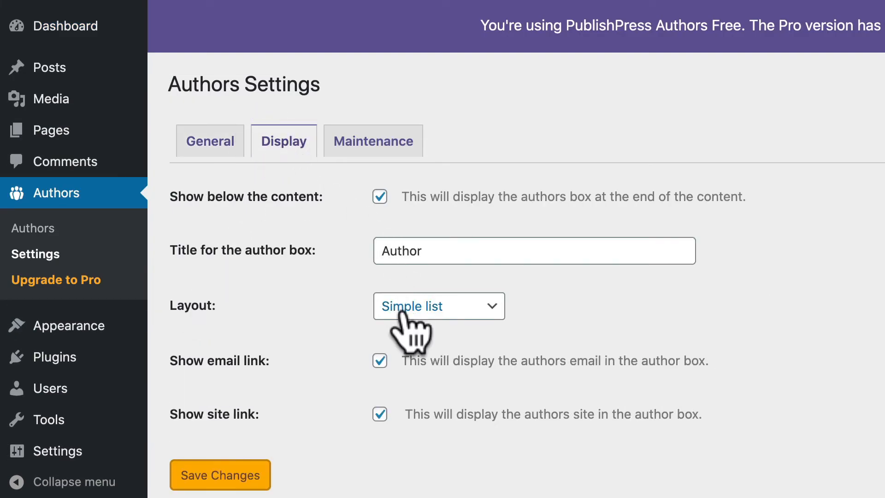
click(439, 305)
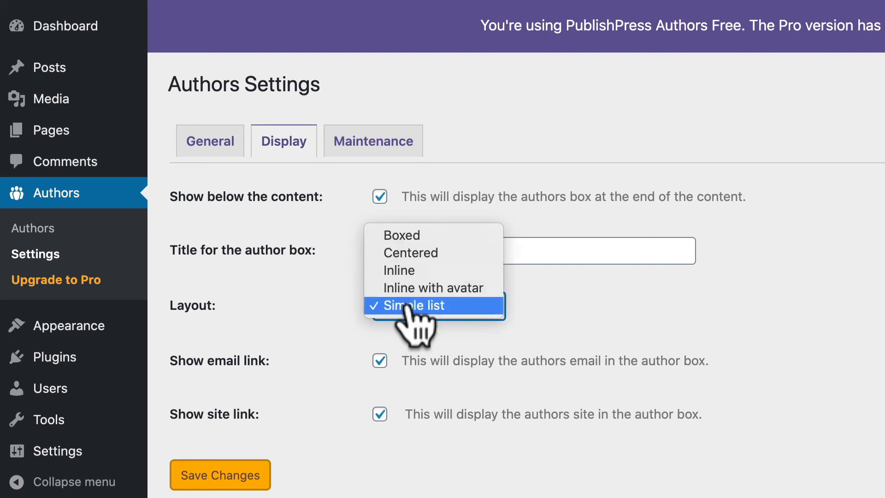
mouse_move(411, 252)
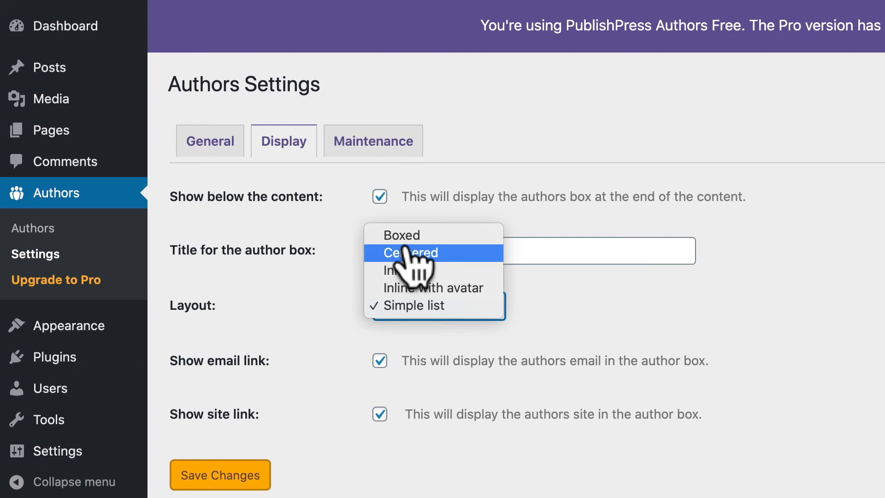
mouse_move(396, 278)
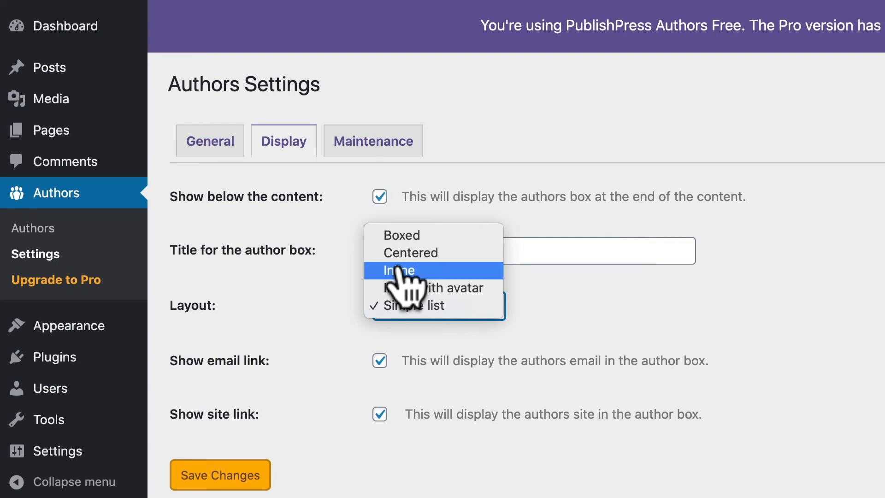
click(398, 271)
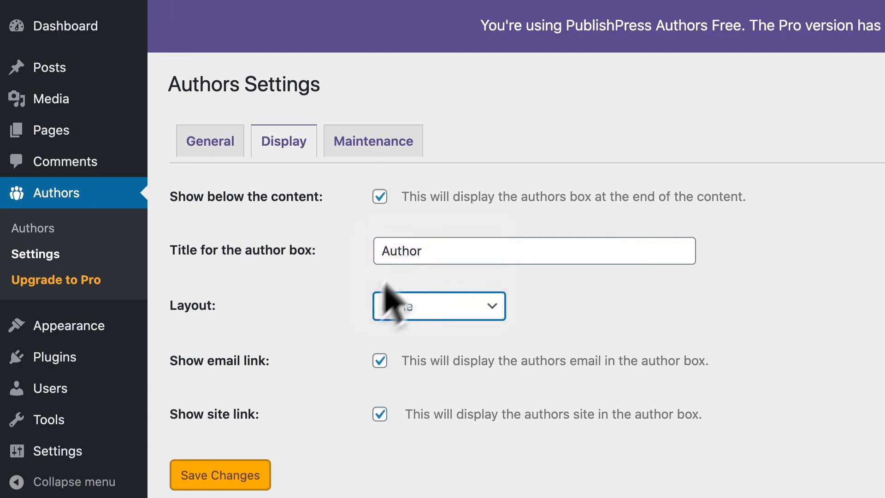
click(210, 140)
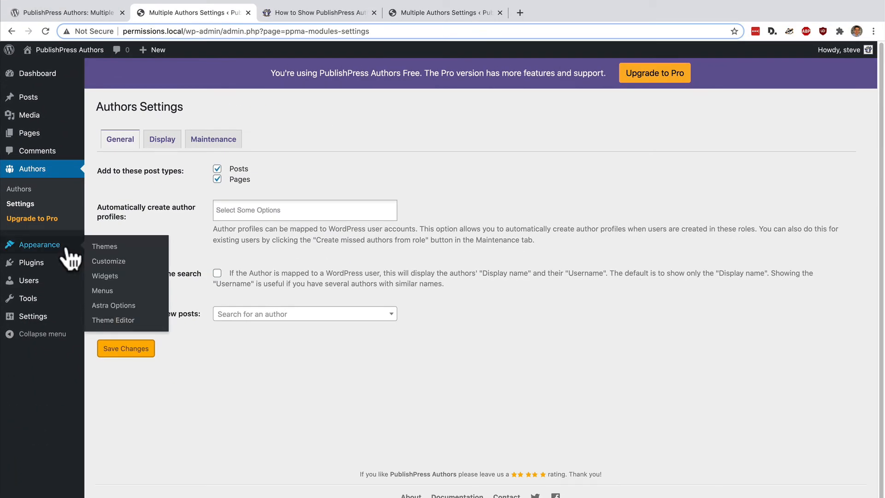
Step: Set the sidebar Post Author widget to Inline with avatar, save it, and go to Posts
click(105, 275)
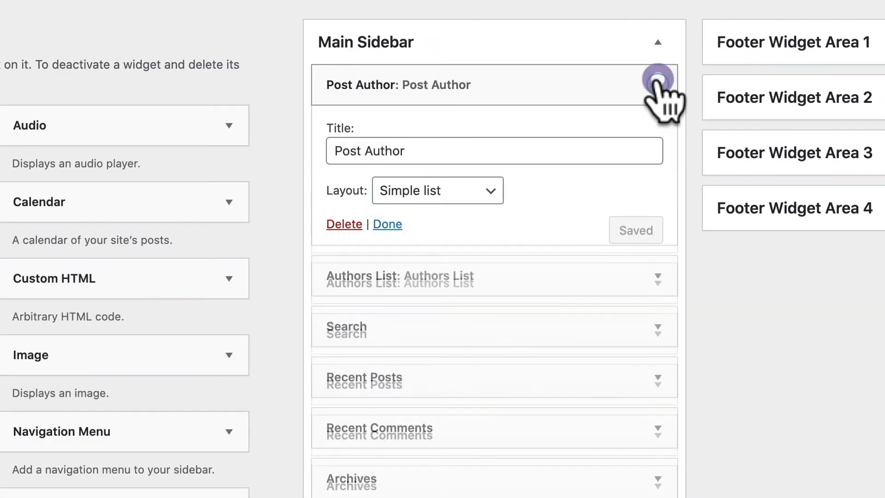
click(437, 190)
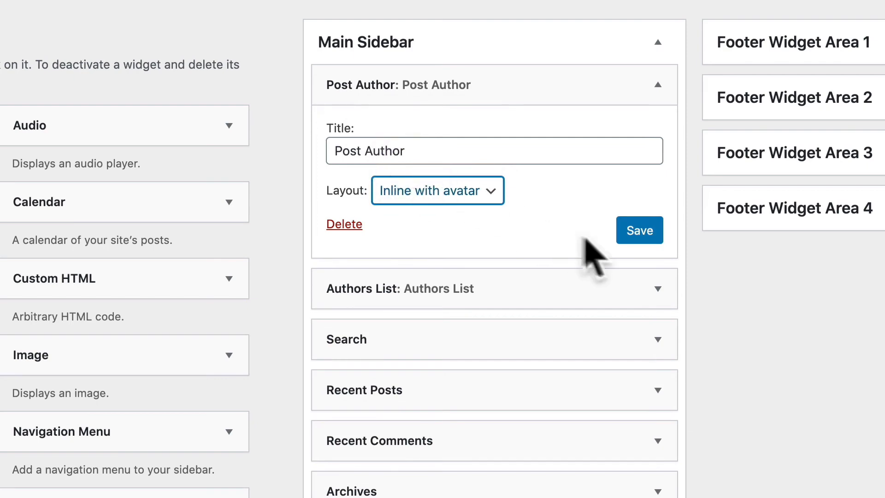
click(639, 230)
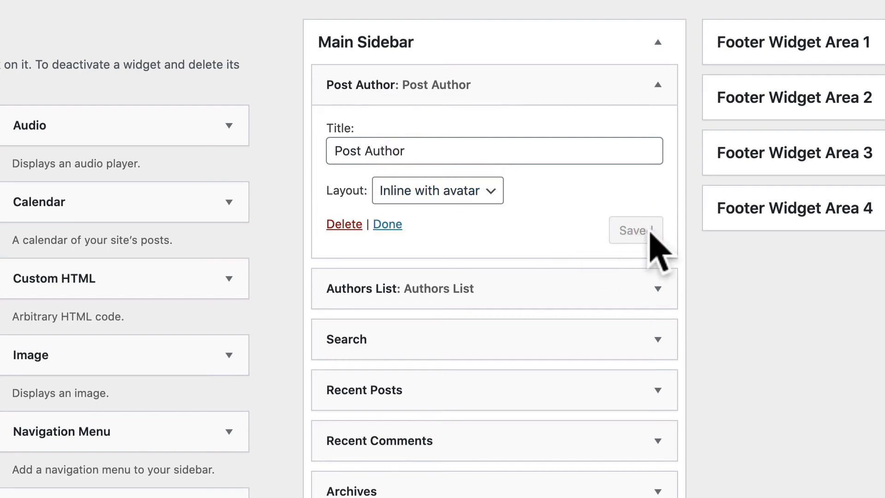
click(636, 230)
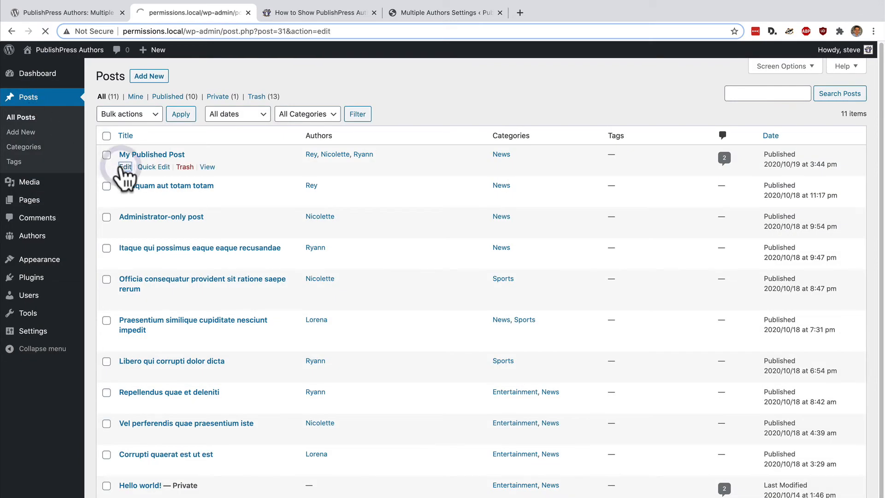
Step: Change the post's shortcode to [author_box layout="boxed"] and dismiss the backup notice
click(124, 166)
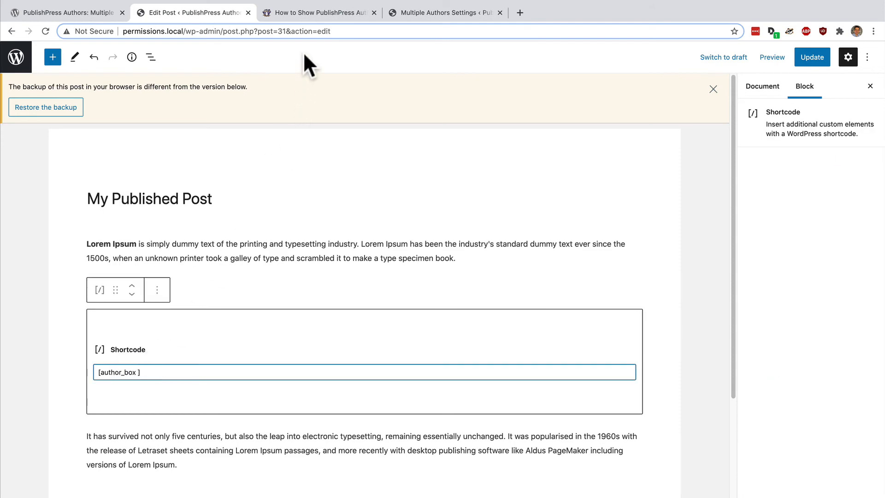
click(322, 13)
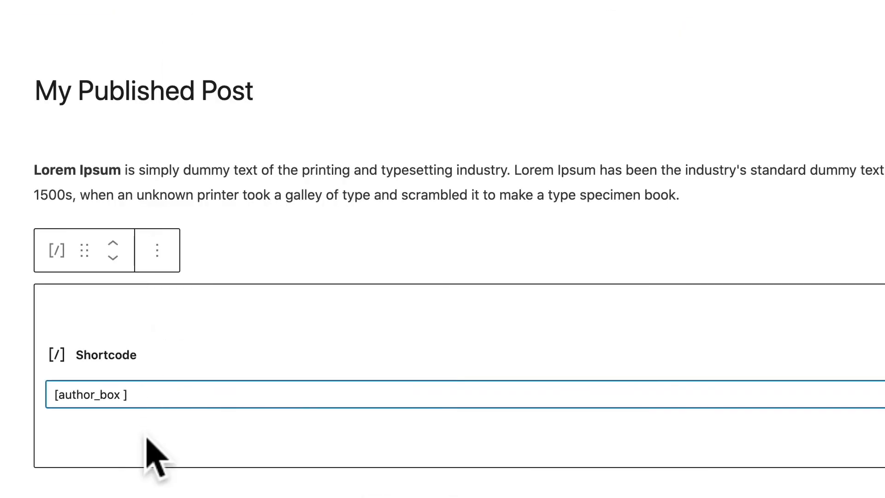
text(layout="boxed")
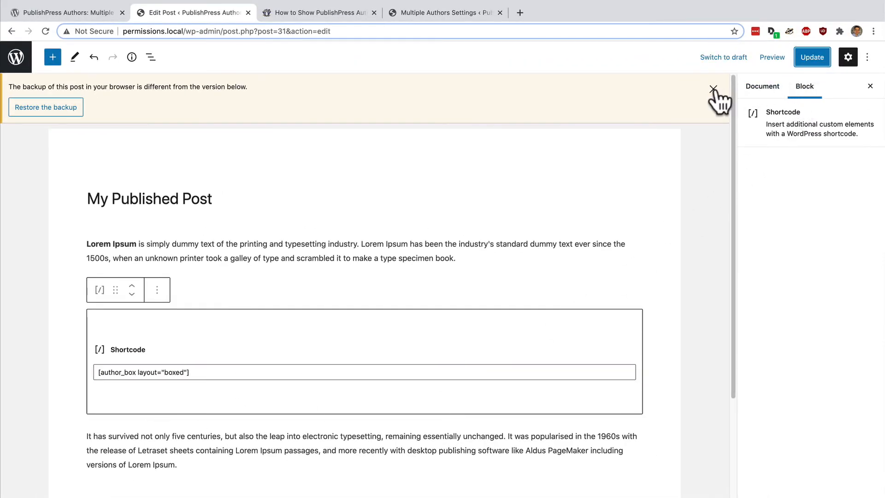
click(713, 88)
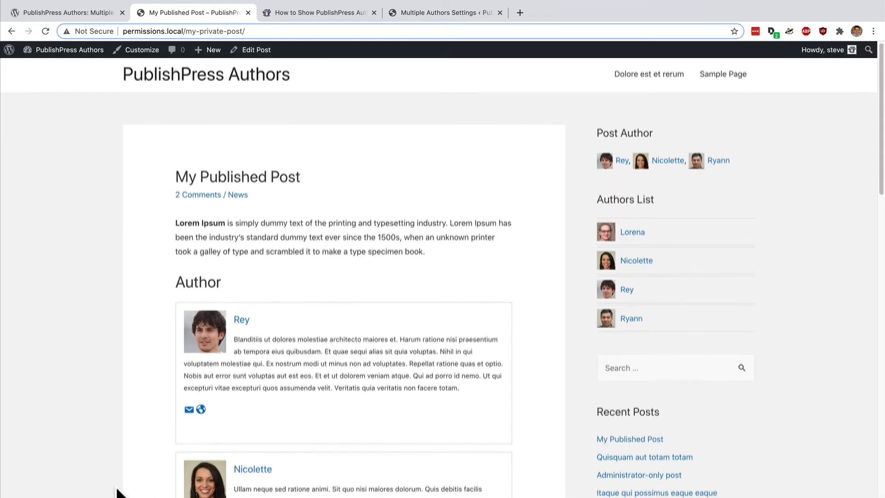
Step: Scroll through the live post's author boxes and widgets, then switch to the PublishPress Authors plugin page
scroll(down, 3)
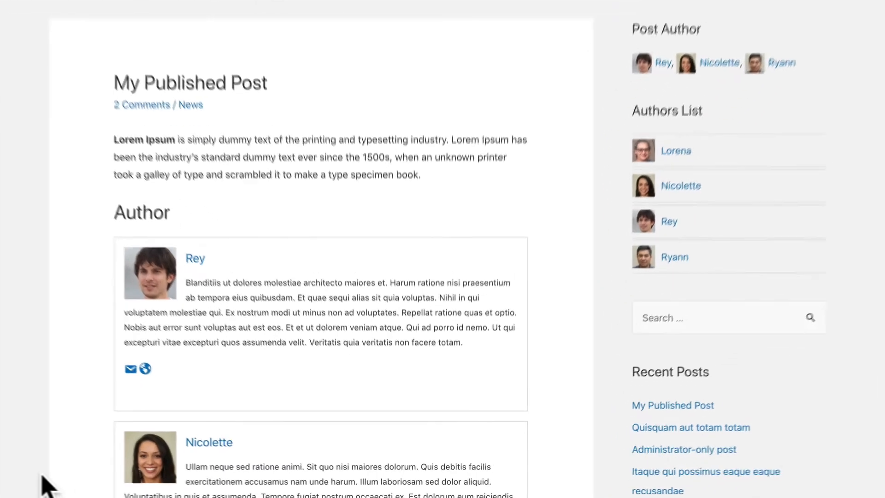
scroll(down, 3)
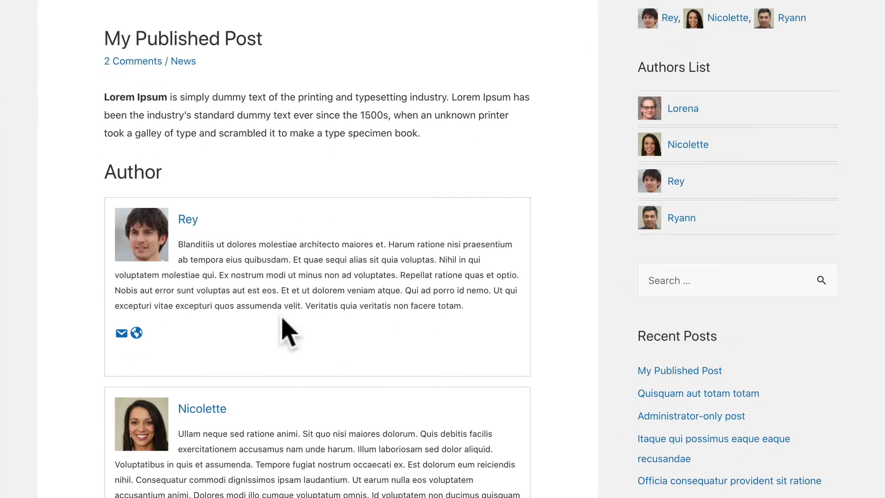
scroll(down, 3)
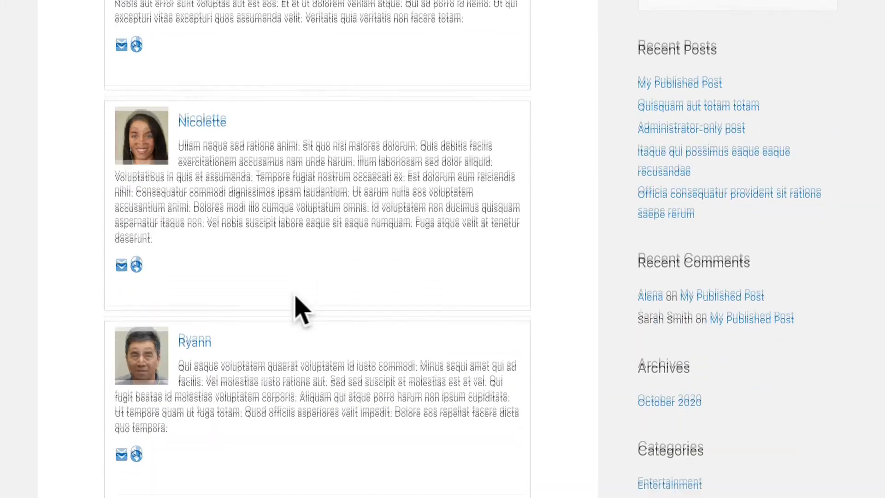
scroll(down, 3)
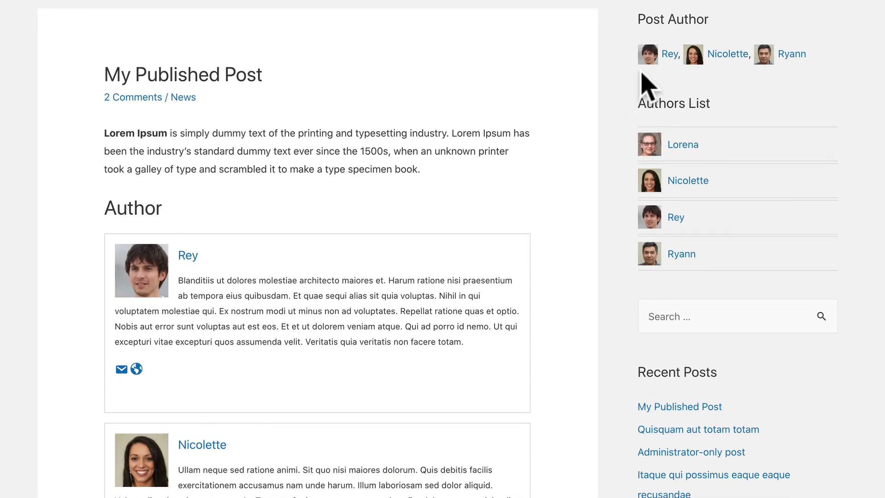
mouse_move(674, 81)
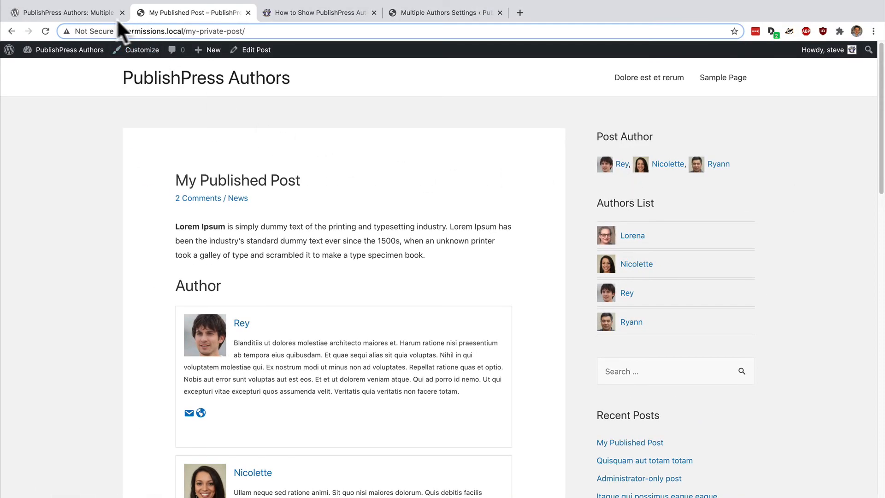
click(70, 13)
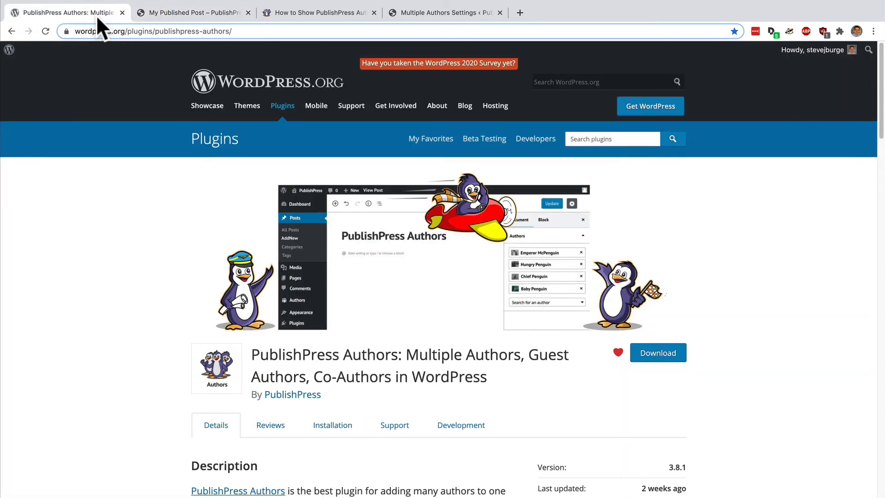